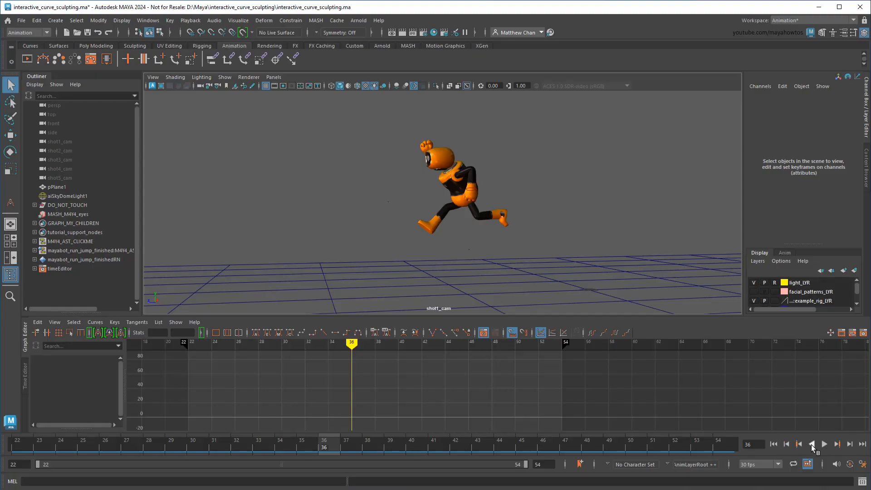
# - Select M4Y4_AST_CLICKME, isolate its Translate Y curve, and play the jump once
pyautogui.click(812, 443)
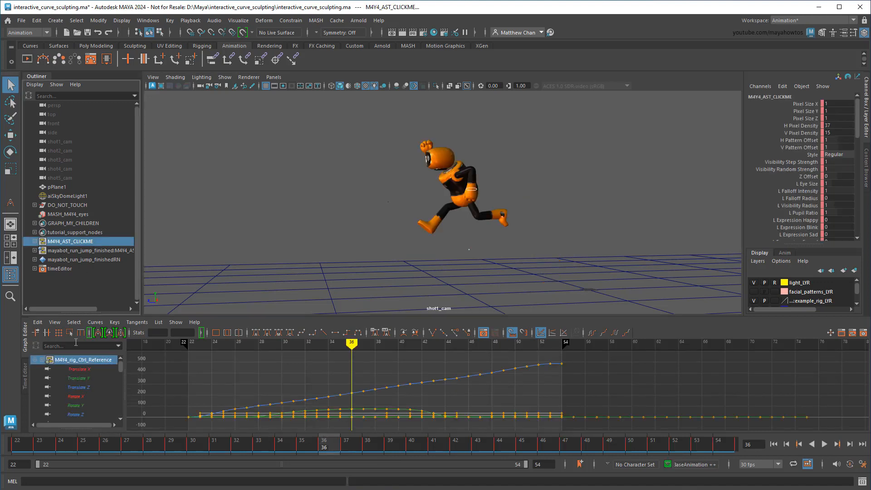
pyautogui.click(79, 378)
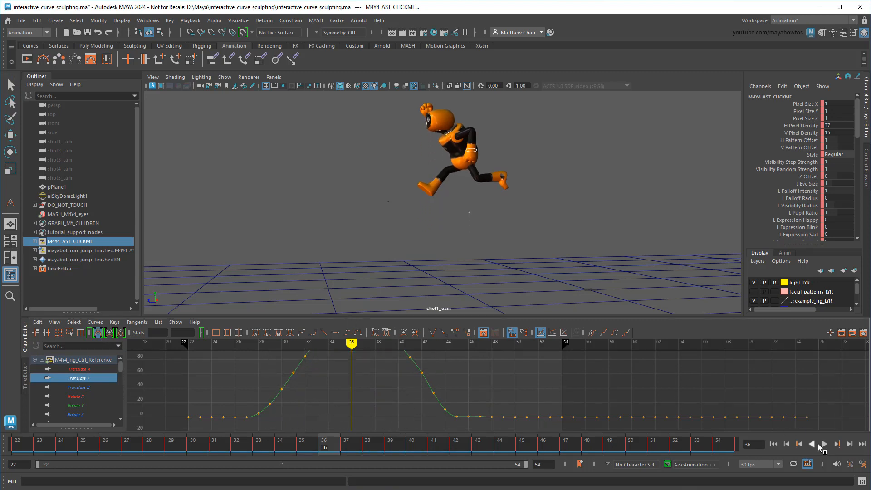
pyautogui.click(837, 443)
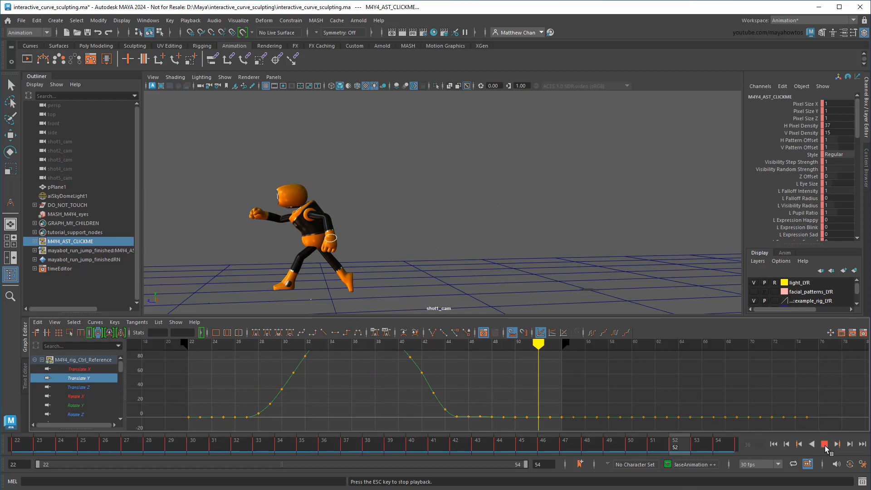
pyautogui.click(824, 444)
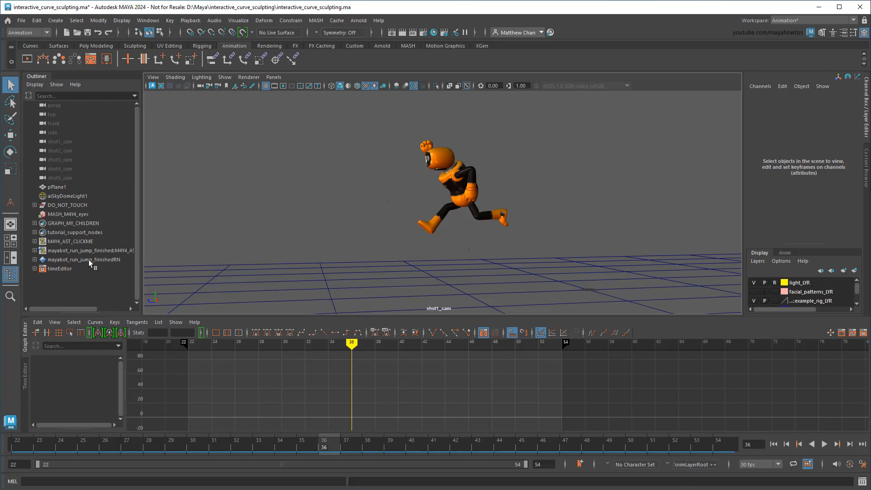
pyautogui.click(70, 241)
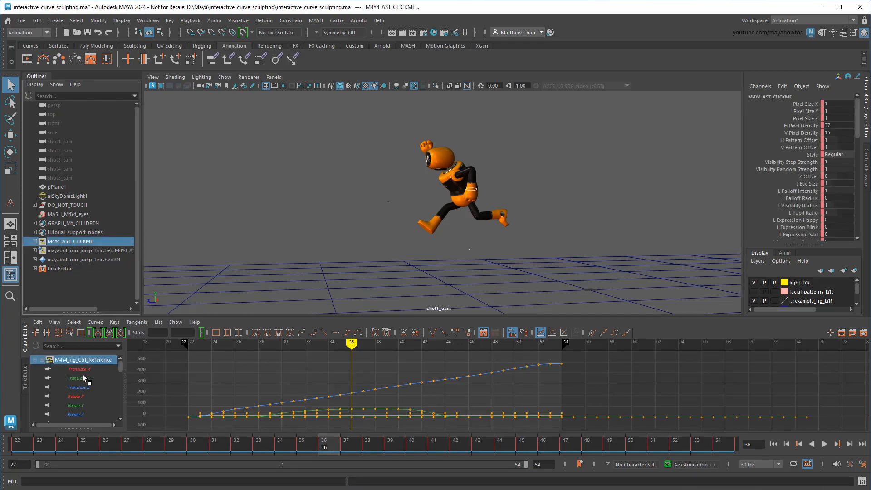
pyautogui.click(78, 378)
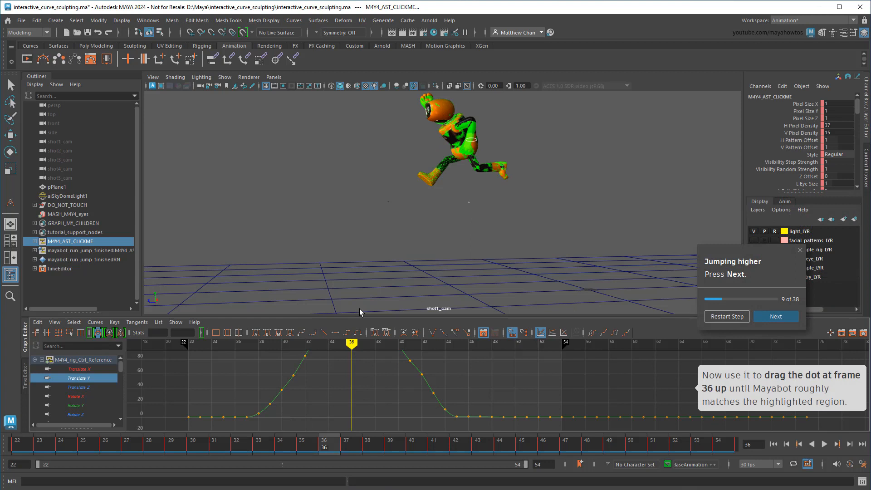
# - Play and stop the animation to view Mayabot's higher jump
pyautogui.click(776, 316)
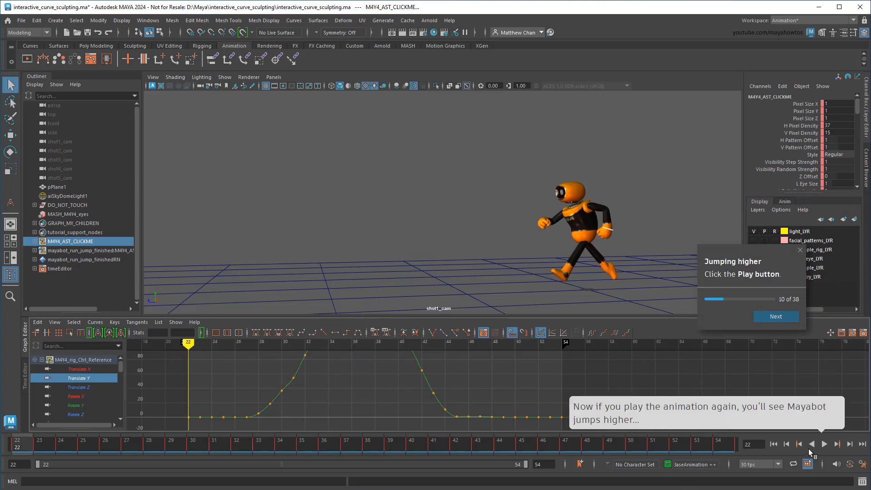
pyautogui.click(825, 443)
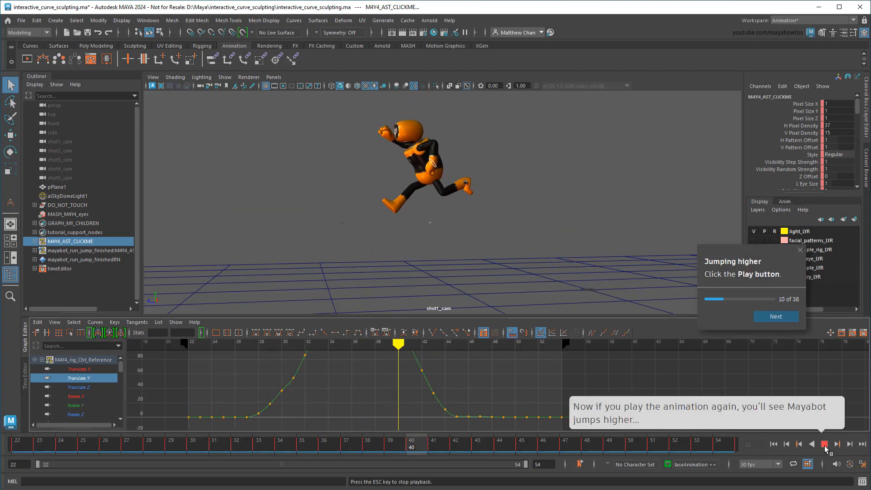
pyautogui.click(775, 317)
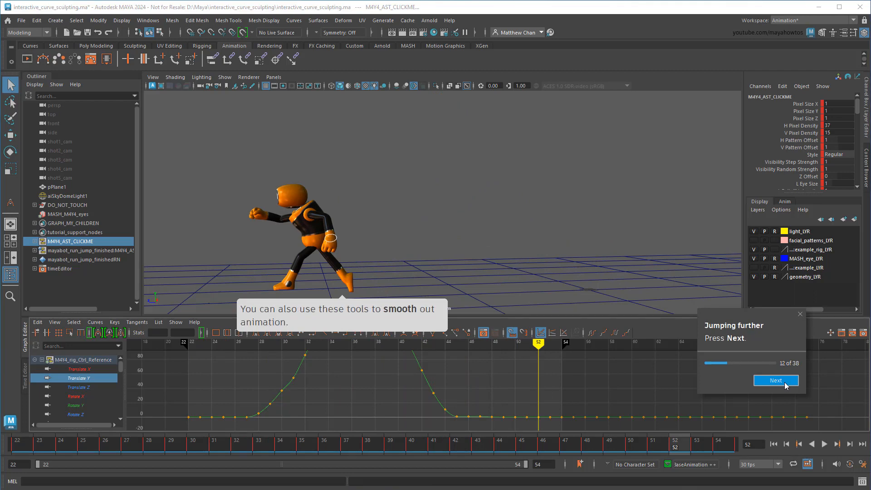
# - At frame 54, move Mayabot into the highlighted landing region and play the longer jump
pyautogui.click(775, 380)
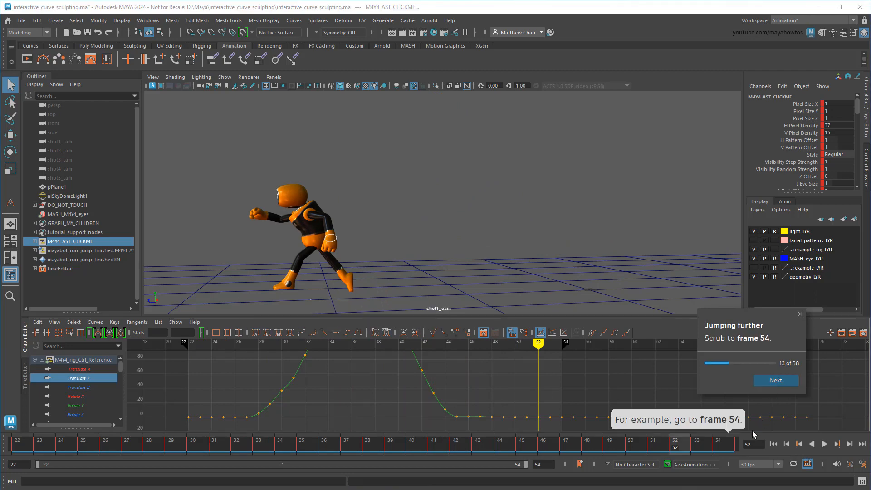
pyautogui.click(776, 381)
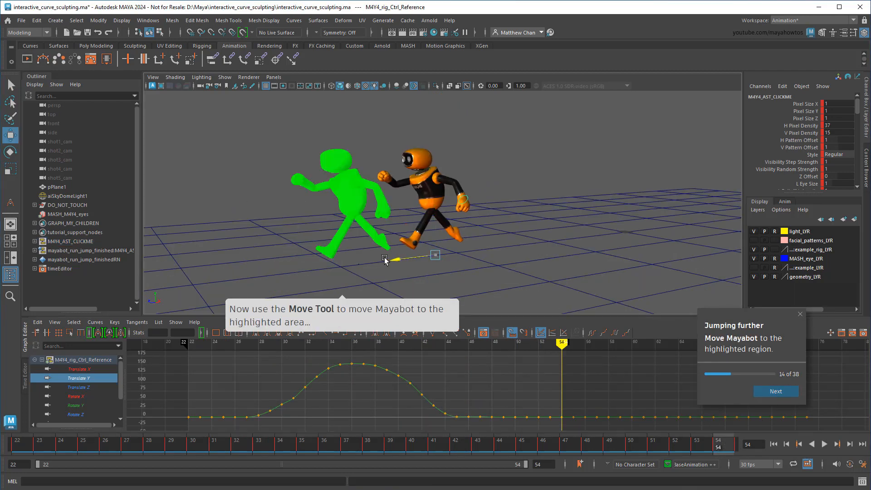
pyautogui.click(775, 391)
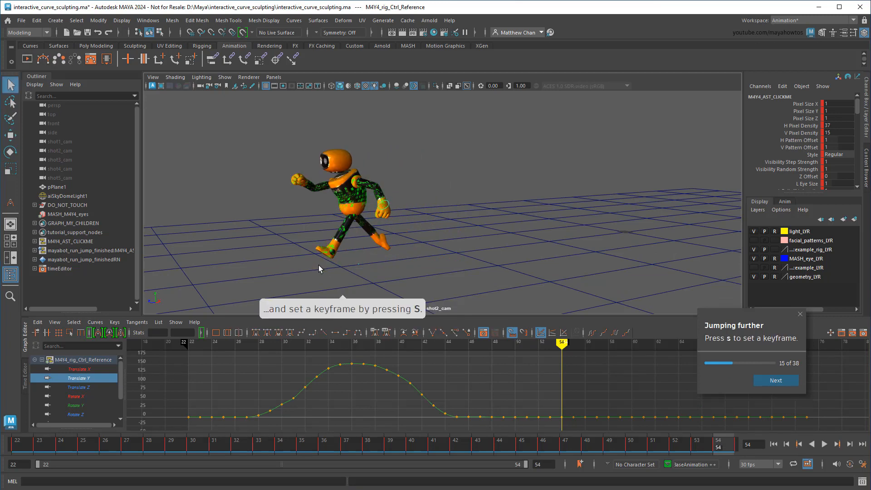
pyautogui.click(775, 381)
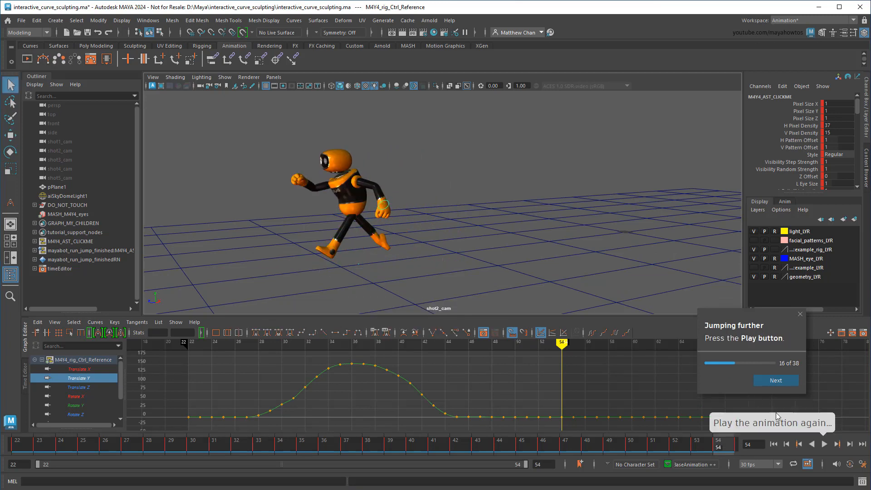
pyautogui.click(825, 444)
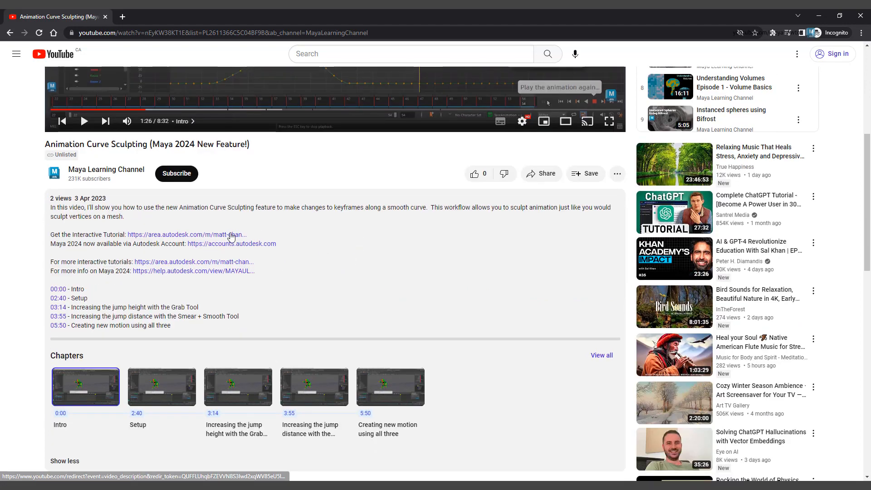
pyautogui.click(186, 235)
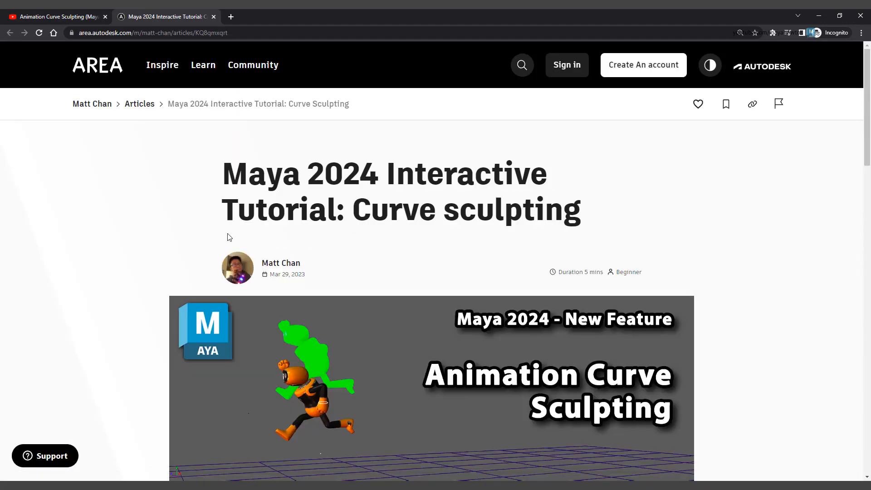
pyautogui.click(344, 363)
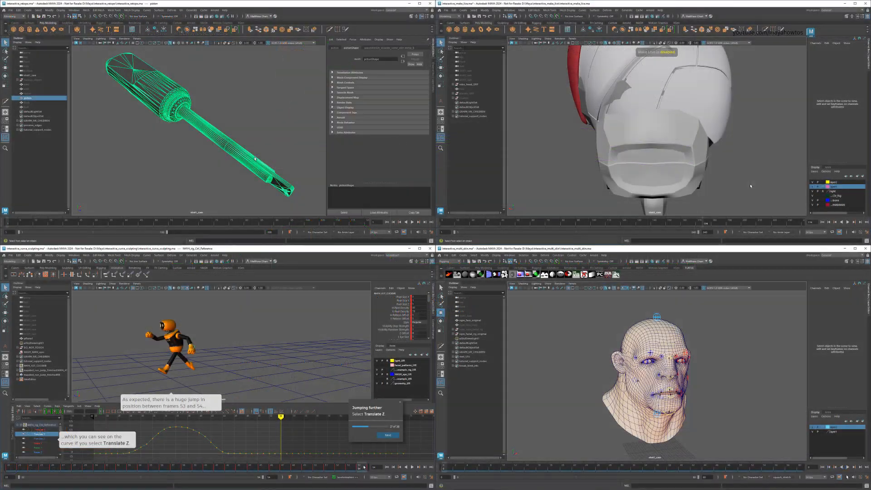
pyautogui.click(87, 10)
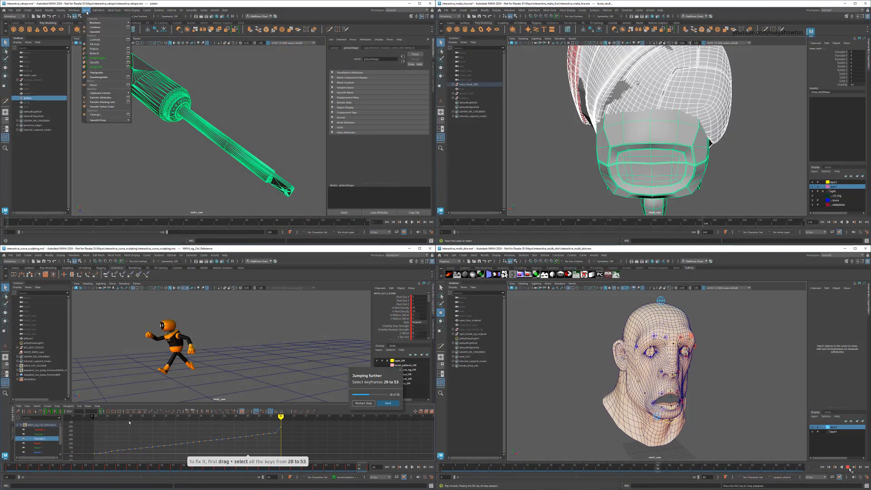
pyautogui.click(388, 403)
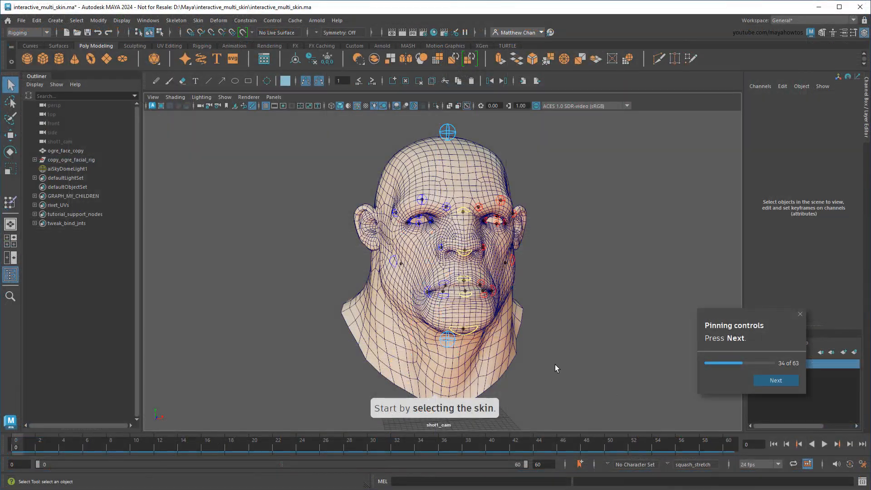
# - Select the tweak_bind_jnts joints from A0 down to A29
pyautogui.click(775, 380)
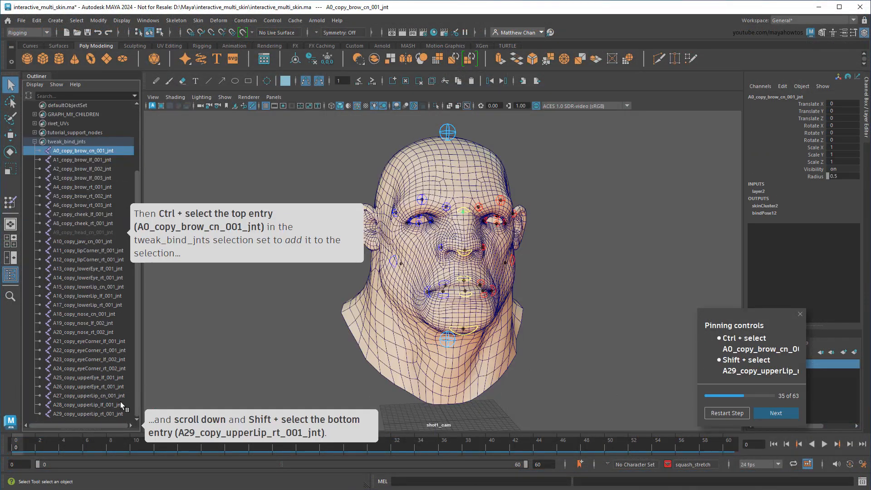
pyautogui.click(87, 413)
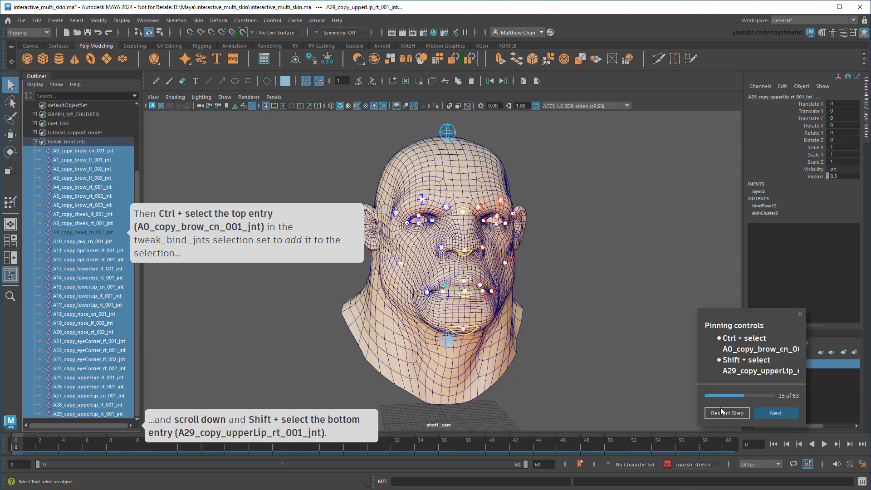
pyautogui.click(83, 150)
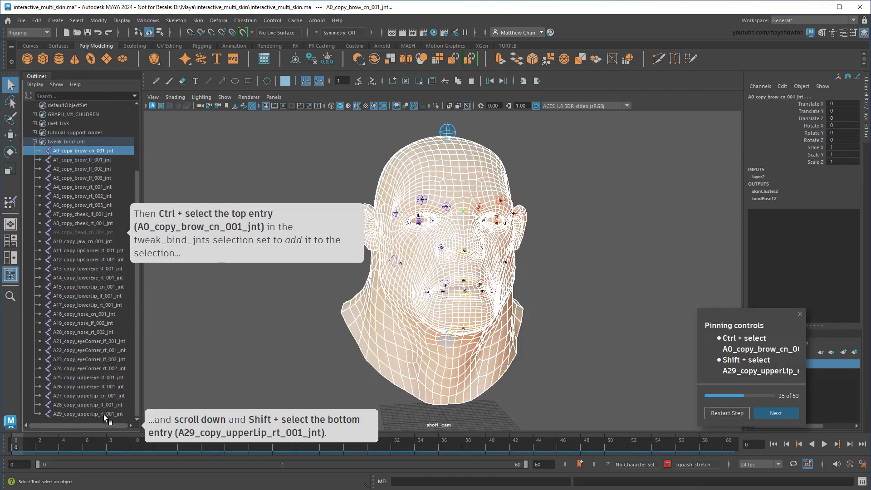
pyautogui.click(775, 401)
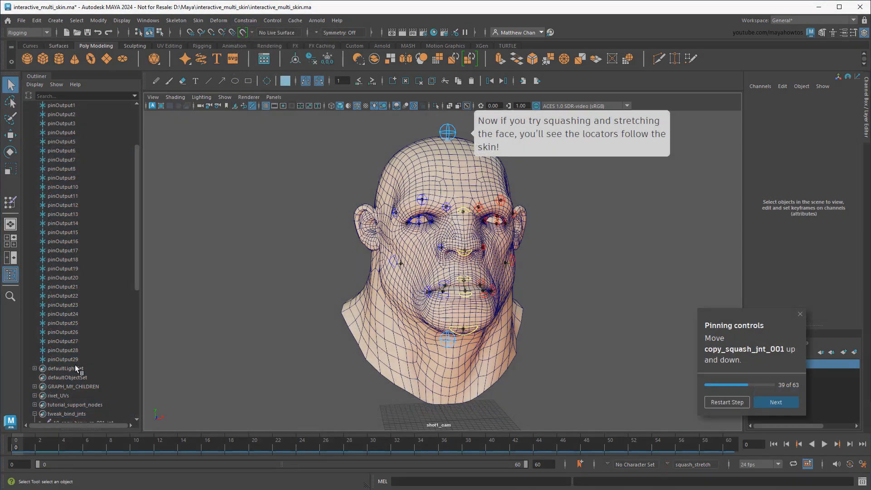
# - Inspect the pinOutput29 locator and uvPin1 node attributes, then close the node network view
pyautogui.click(62, 359)
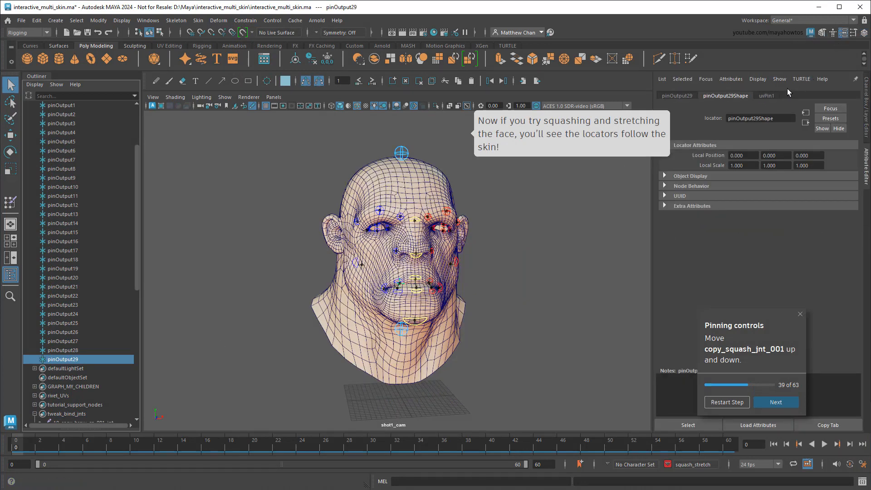
pyautogui.click(765, 96)
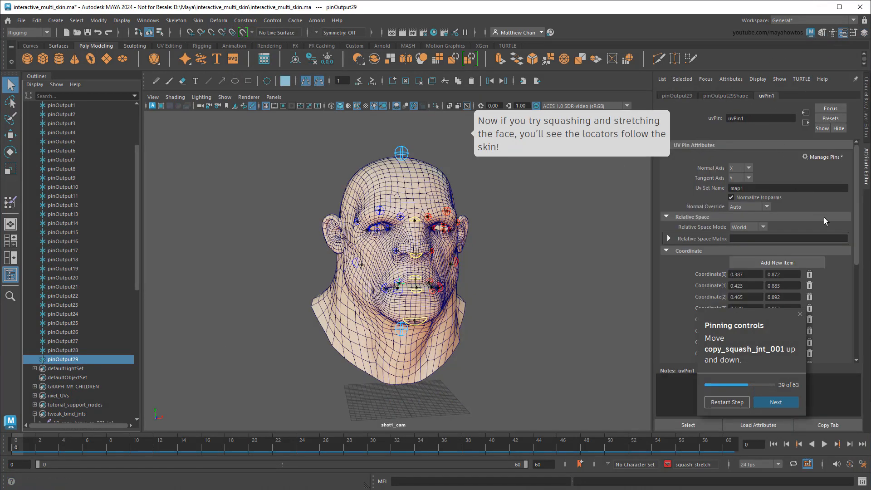
pyautogui.scroll(-3)
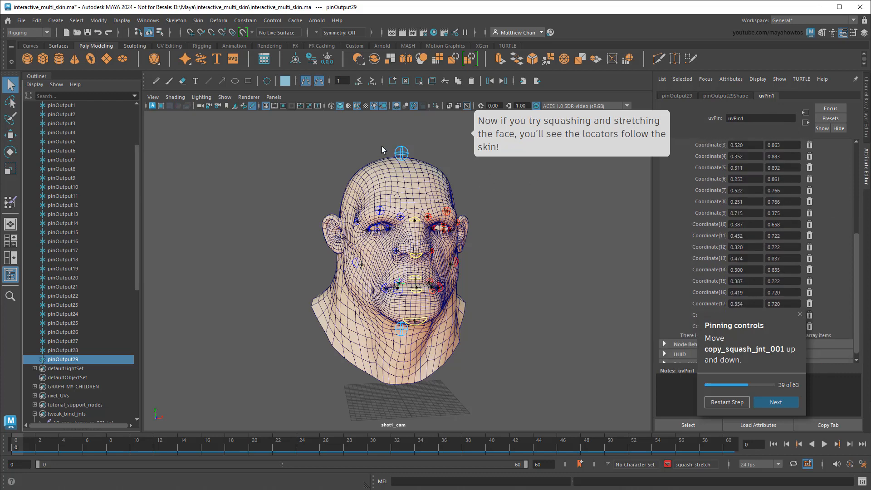
pyautogui.click(775, 401)
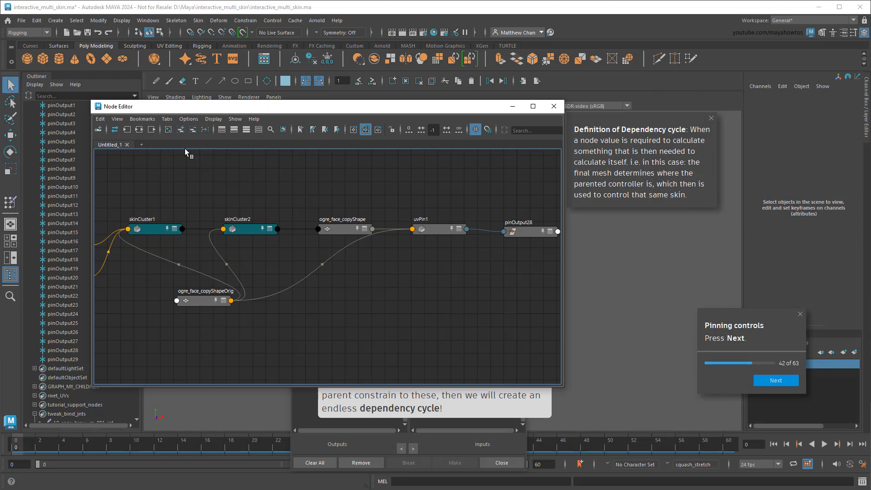
pyautogui.click(422, 228)
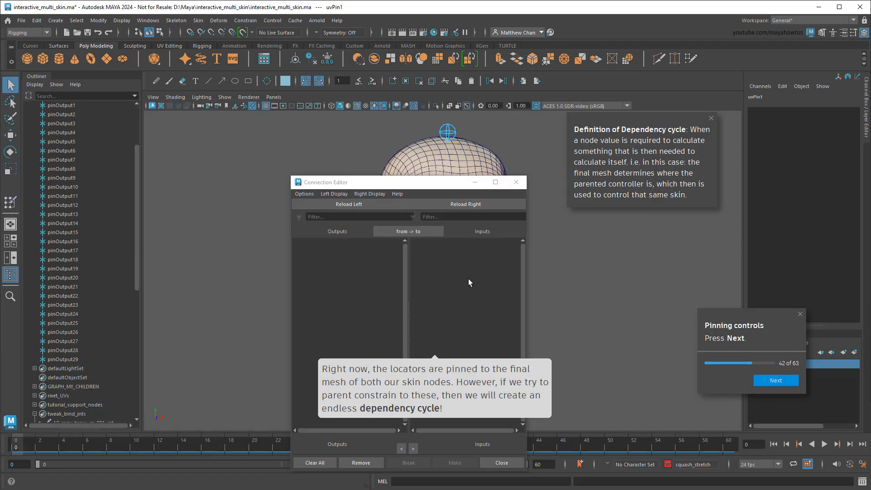
pyautogui.click(775, 380)
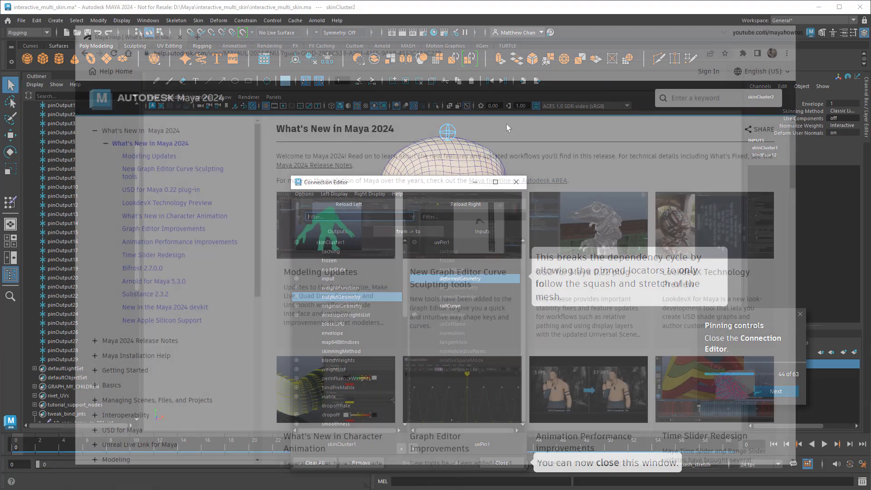
# - Open the Modeling Updates page under What's New in Maya 2024 in Maya Help
pyautogui.click(516, 182)
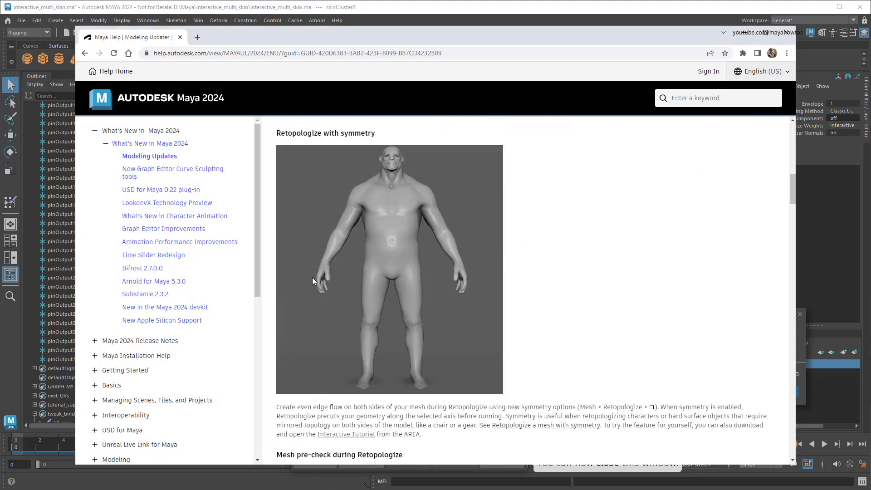
pyautogui.click(174, 216)
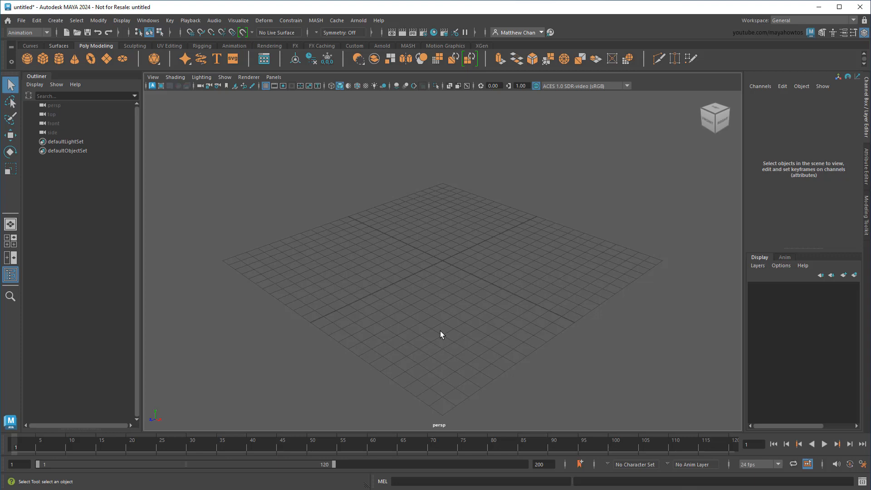
# - Open interactive_curve_sculpting.ma from File > Open Scene, choosing Don't Save for the untitled scene
pyautogui.click(21, 20)
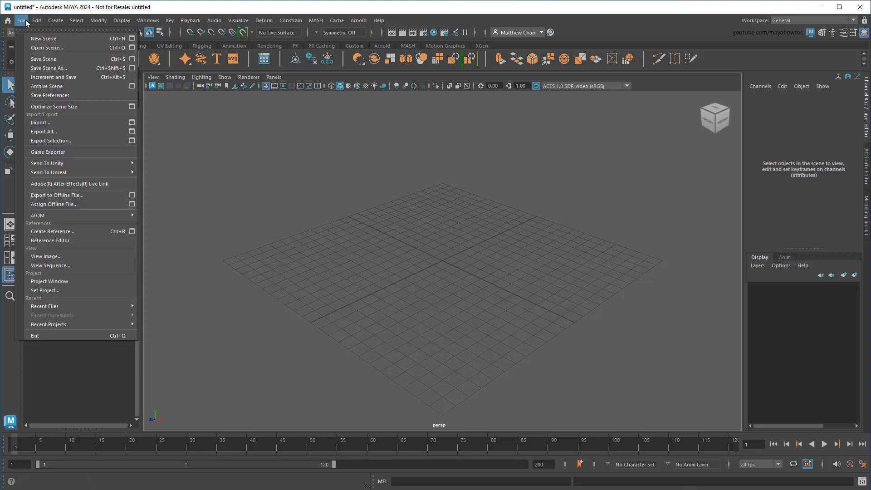
pyautogui.click(47, 48)
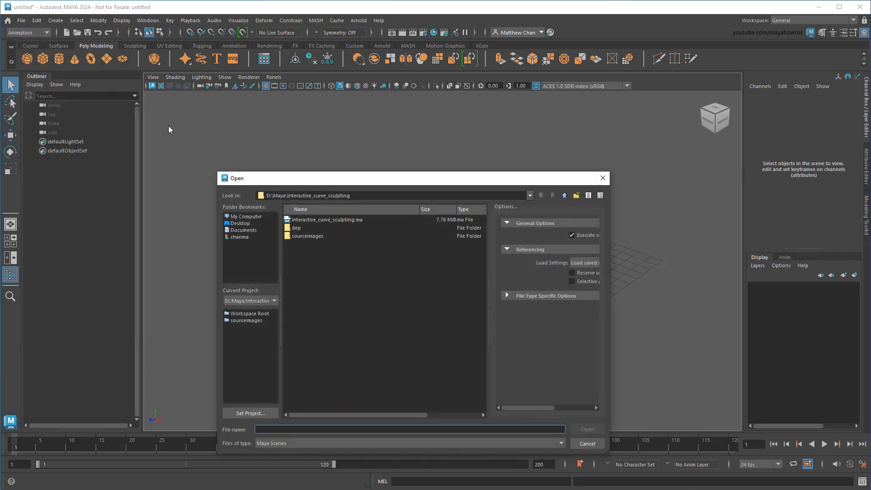
pyautogui.click(326, 219)
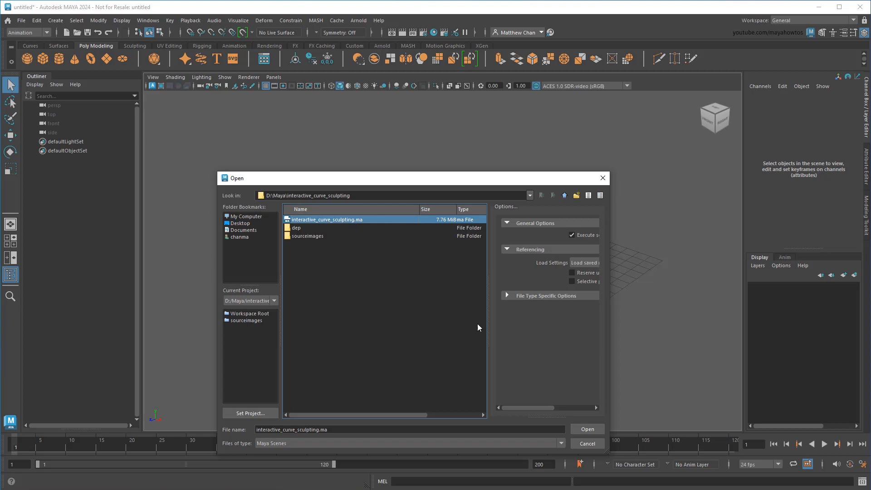
pyautogui.click(587, 429)
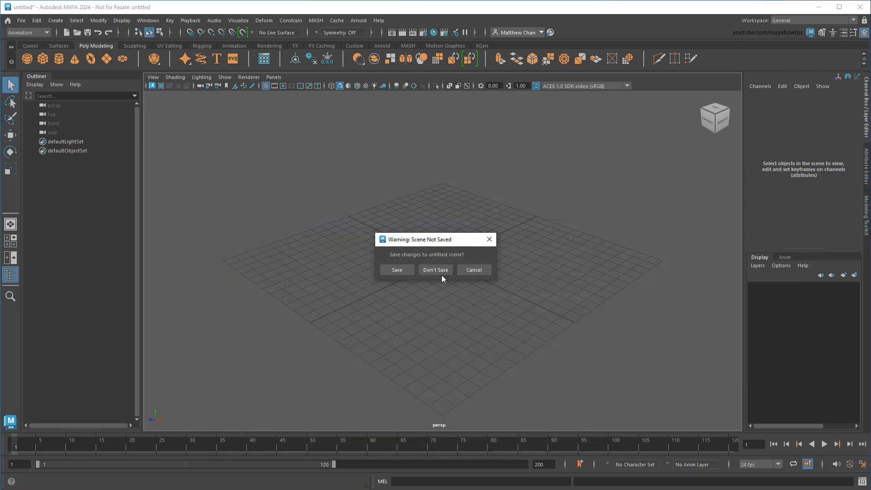
pyautogui.click(436, 269)
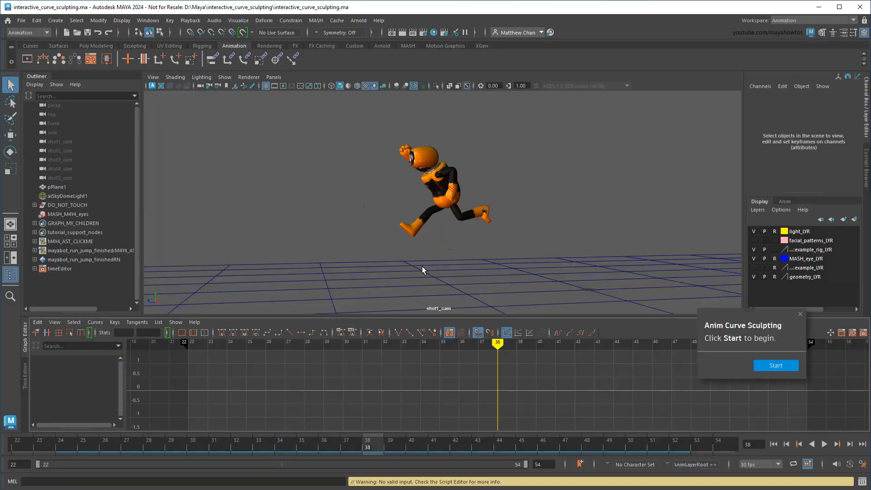
# - Start the Anim Curve Sculpting tutorial and expand the curve sculpting tools group
pyautogui.click(775, 365)
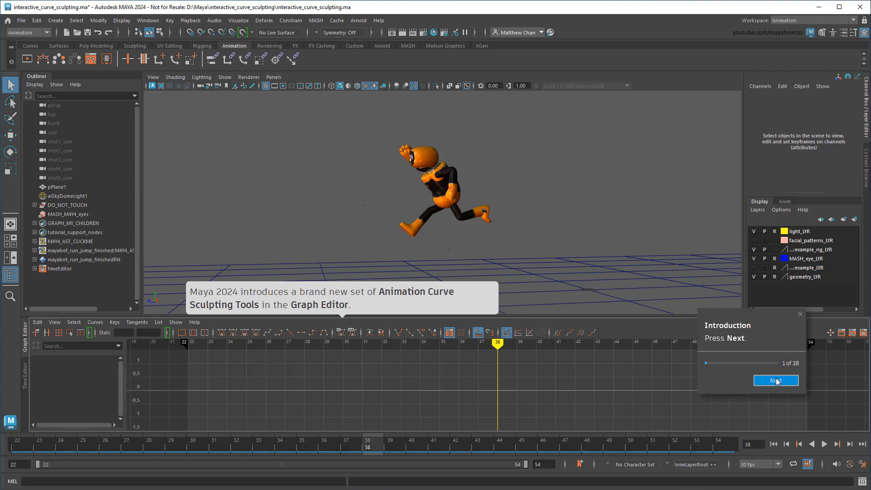
pyautogui.click(775, 381)
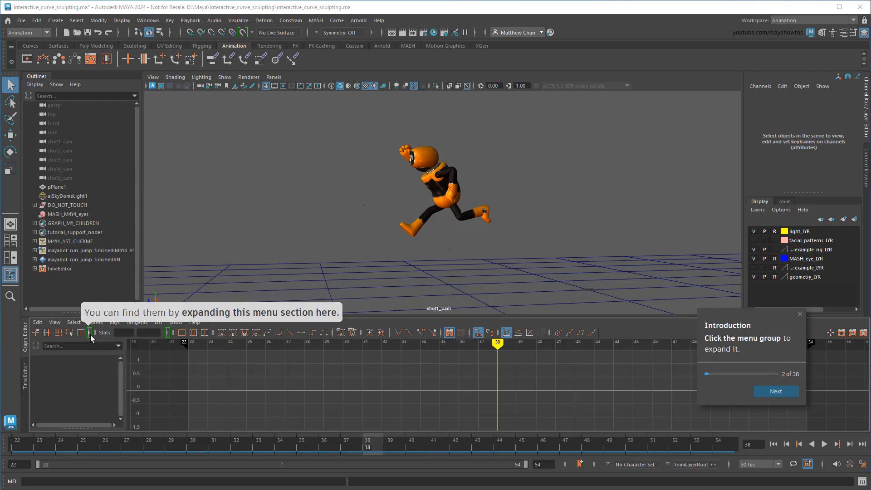
pyautogui.click(776, 391)
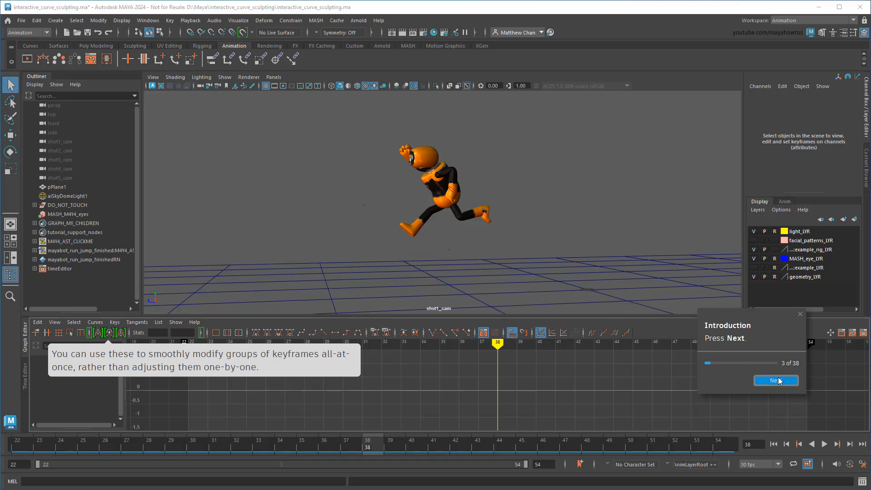
# - Play Mayabot's original short jump and advance to the jumping-higher steps
pyautogui.click(776, 380)
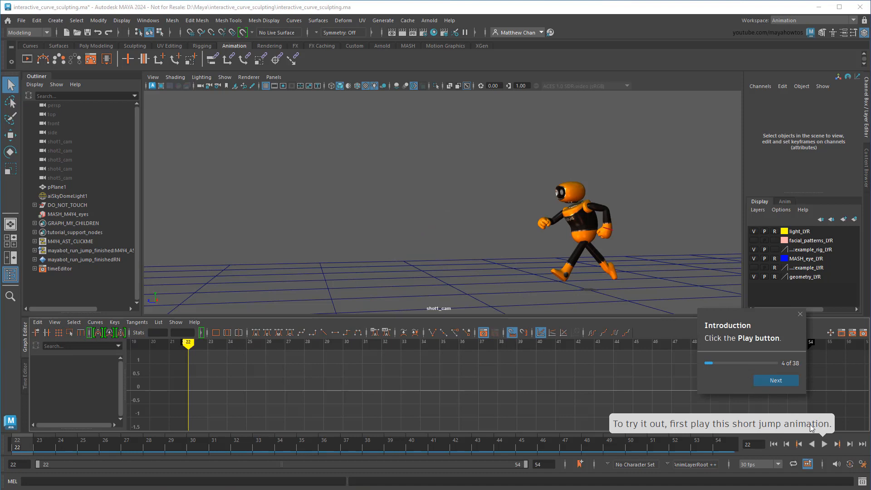
pyautogui.click(824, 443)
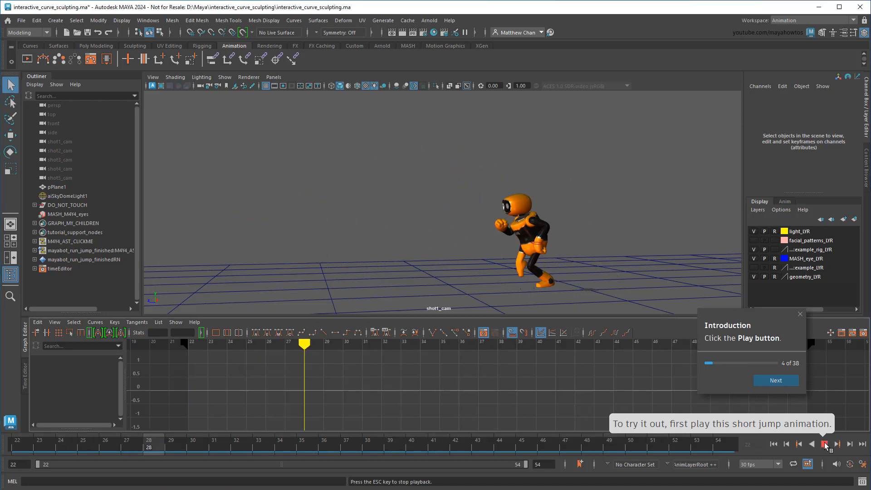
pyautogui.click(825, 443)
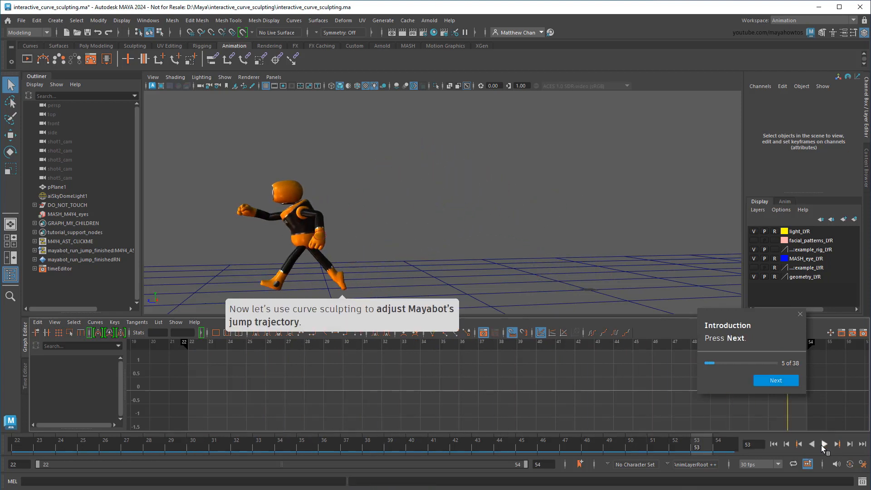
pyautogui.click(776, 381)
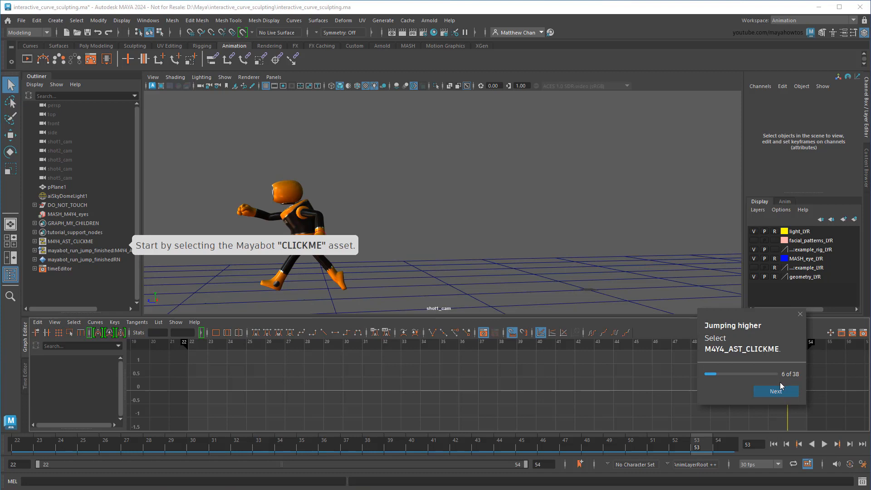
# - Select M4Y4_AST_CLICKME, raise the frame 36 Translate Y key, and replay the higher jump
pyautogui.click(70, 241)
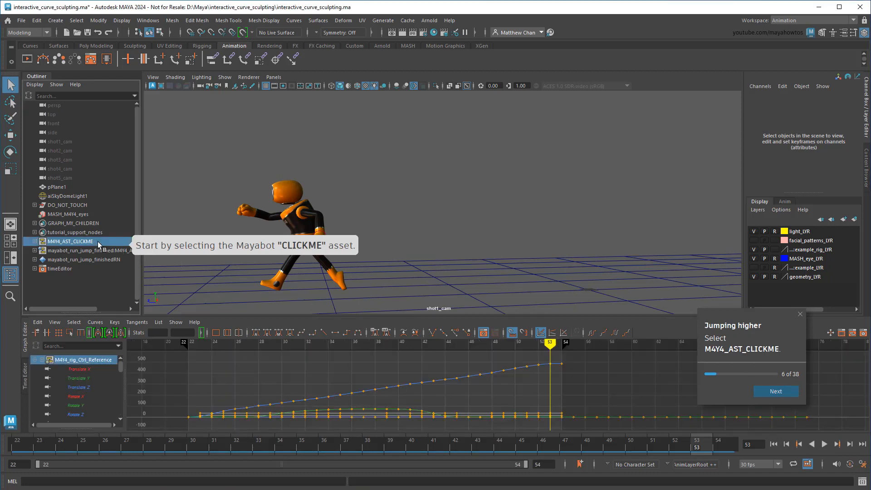
pyautogui.click(775, 391)
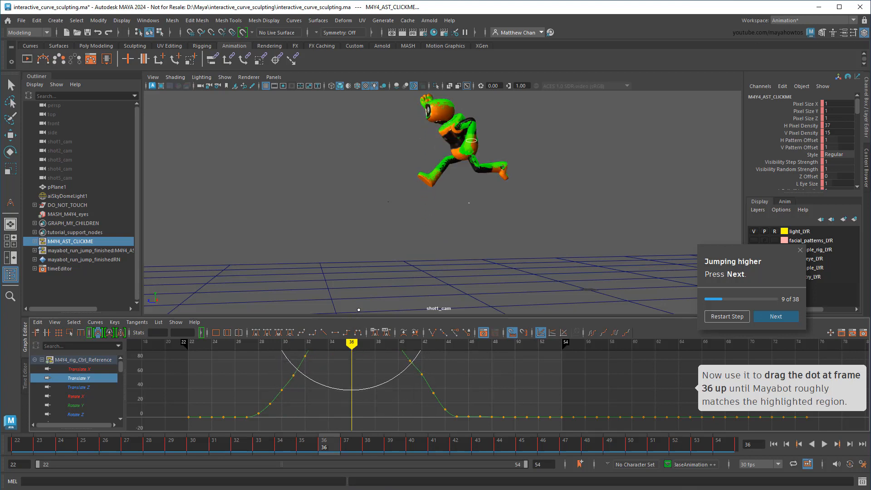
pyautogui.click(776, 316)
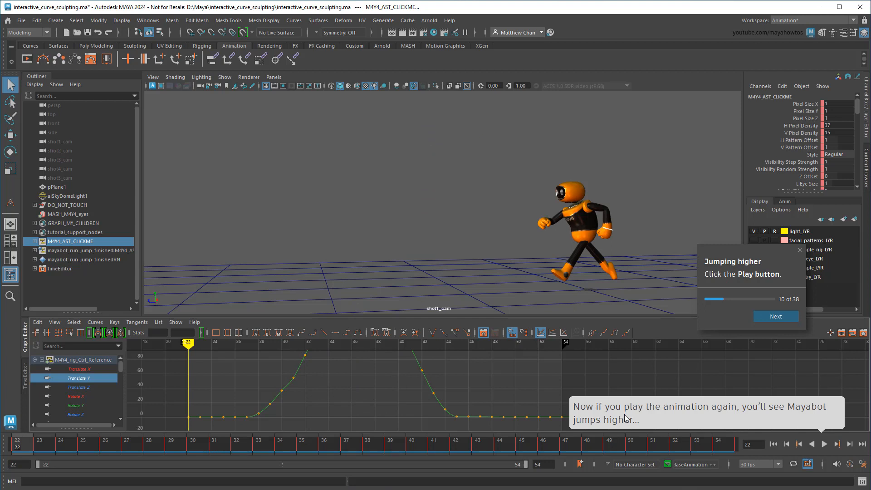
pyautogui.click(825, 443)
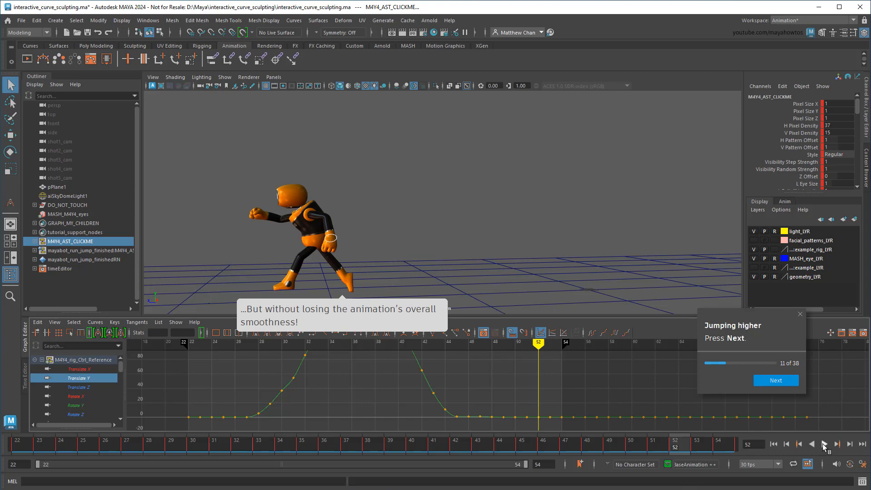
pyautogui.click(776, 381)
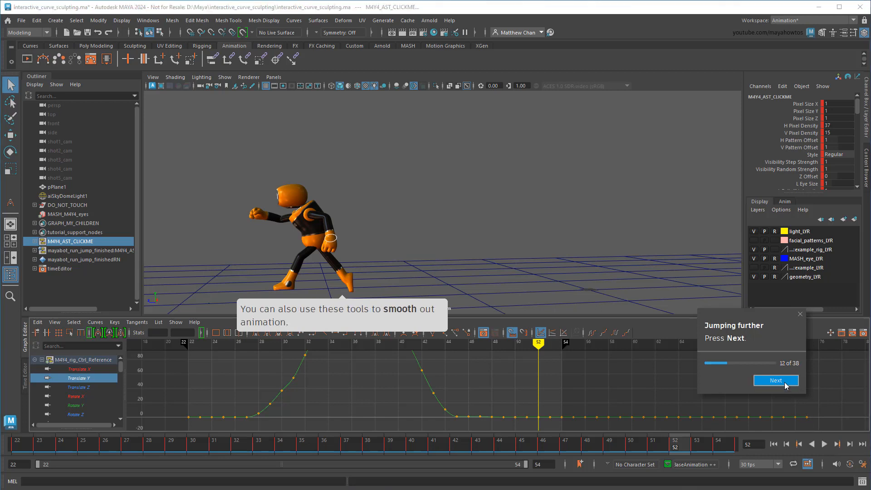
# - At frame 54, drag Mayabot forward to the highlighted landing area and replay the jump
pyautogui.click(776, 380)
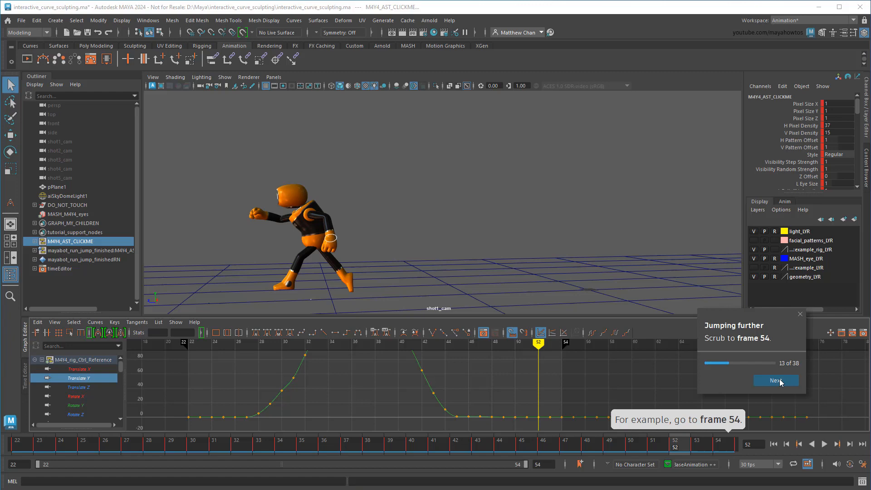
pyautogui.click(717, 443)
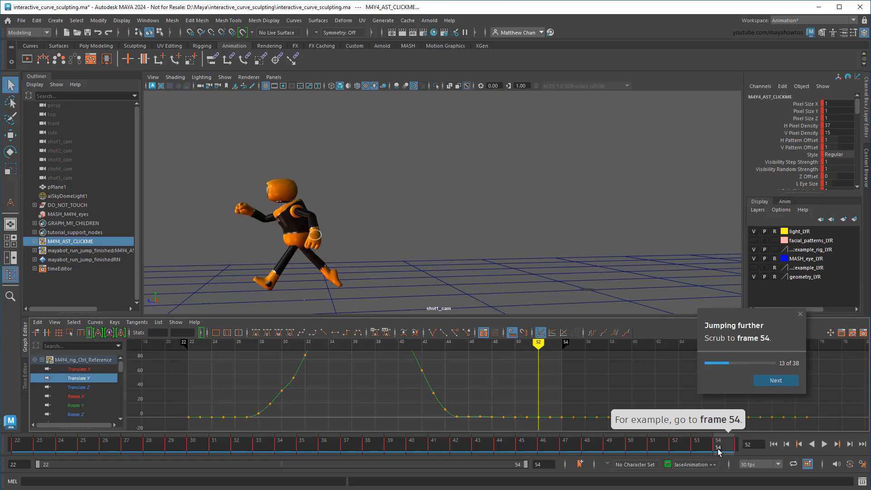
pyautogui.click(775, 380)
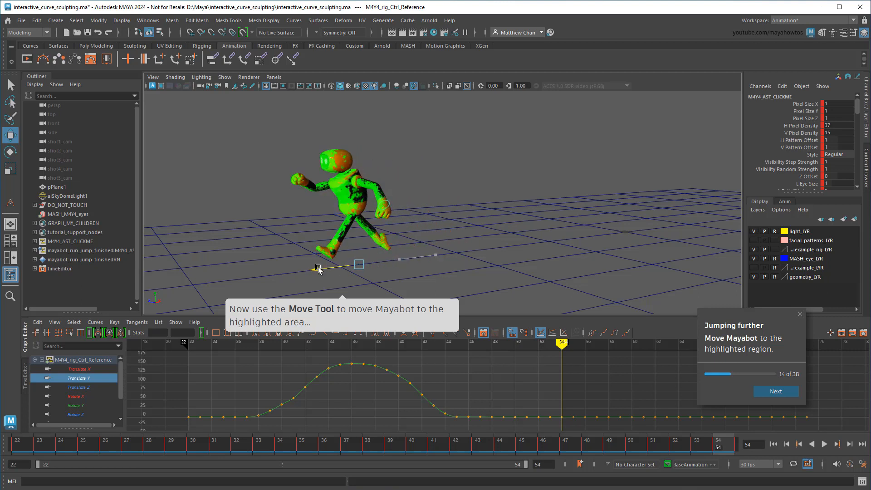
pyautogui.click(776, 391)
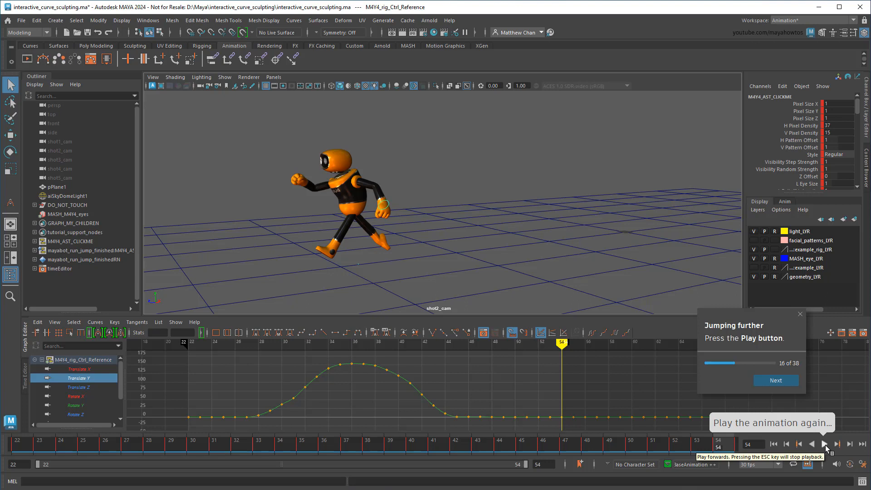
pyautogui.click(824, 444)
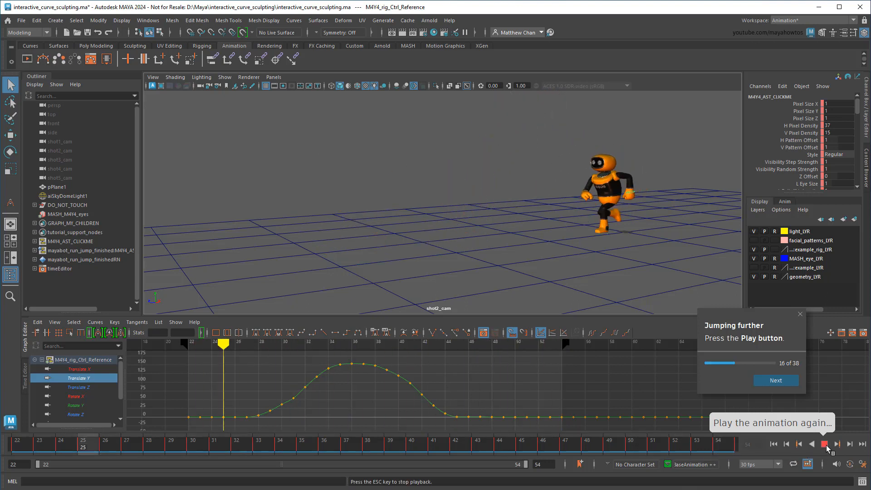
pyautogui.click(825, 443)
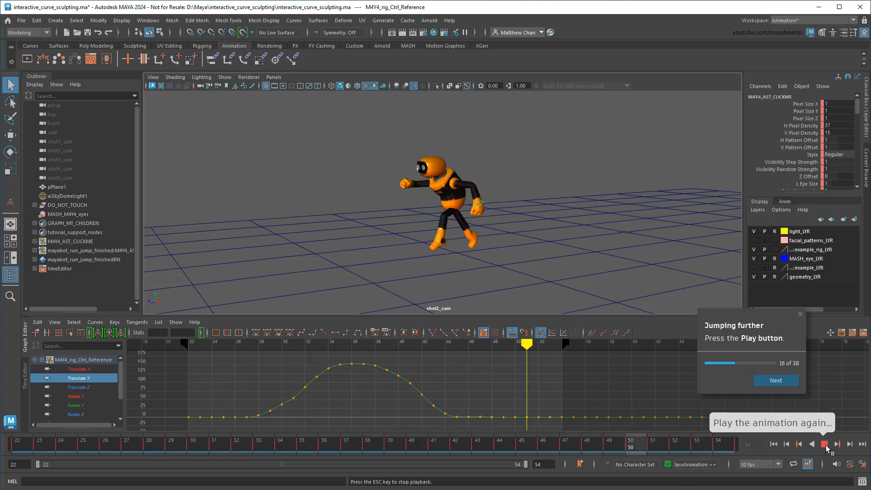
pyautogui.click(775, 380)
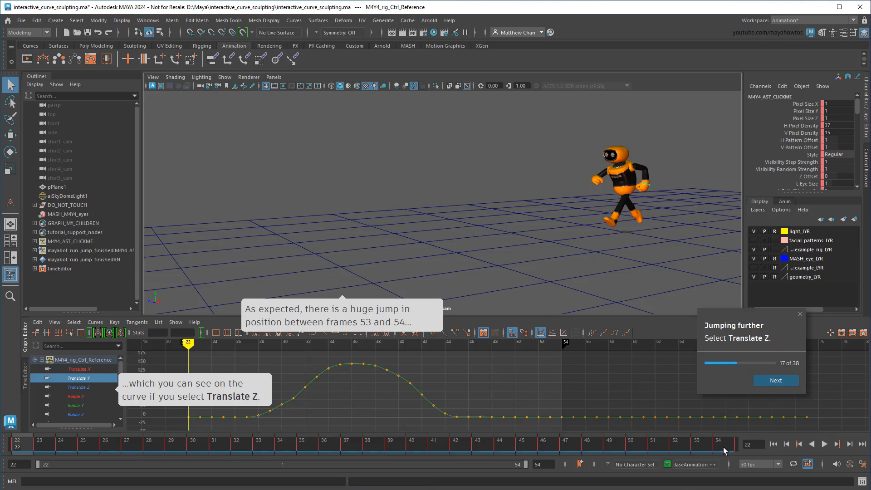
# - At frame 54, show the Translate Z curve and marquee-select its keys from frames 28 to 53
pyautogui.click(697, 444)
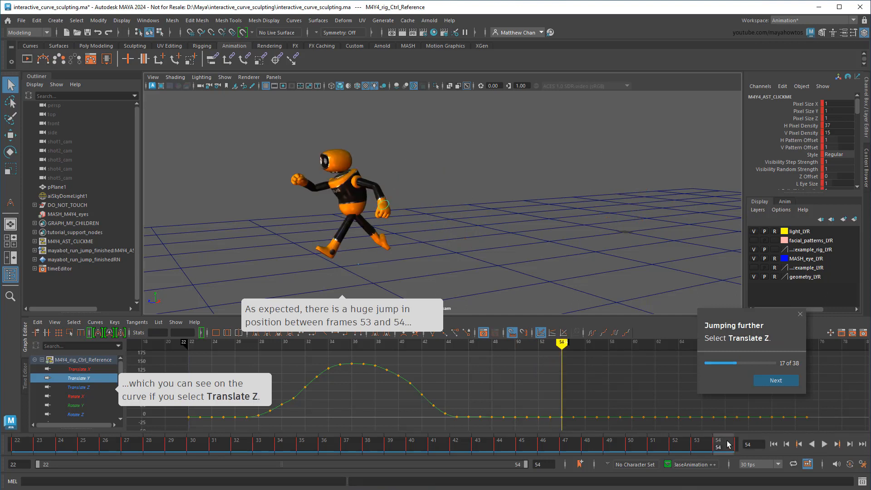
pyautogui.click(776, 380)
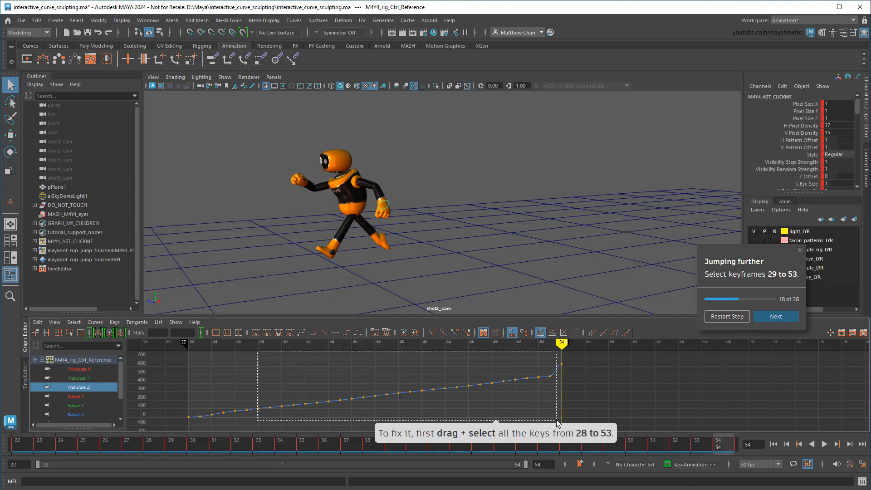
pyautogui.click(775, 316)
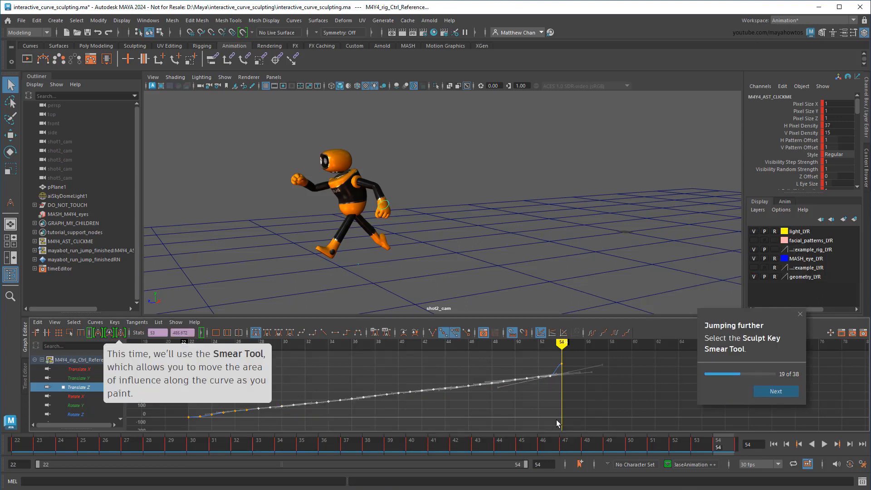
# - Switch to the Sculpt Key Smear Tool with brush size 12 and strength 150
pyautogui.click(776, 391)
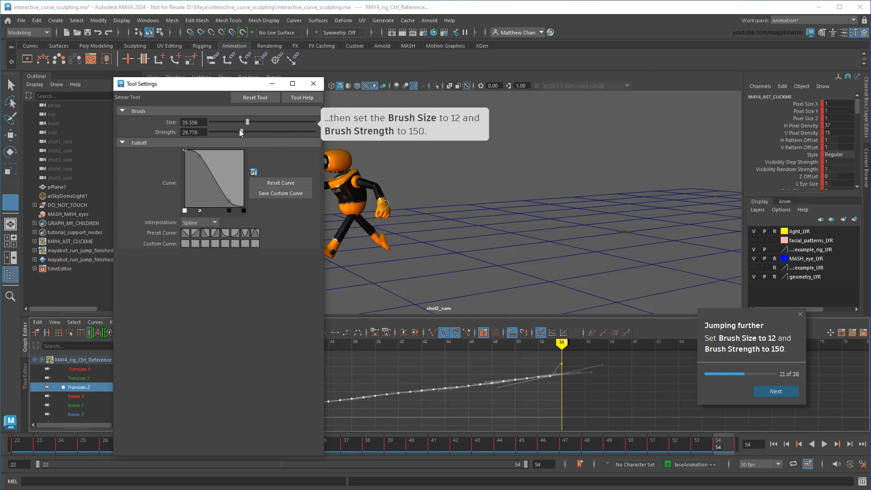
pyautogui.moveTo(241, 132); pyautogui.dragTo(282, 132)
pyautogui.write('150')
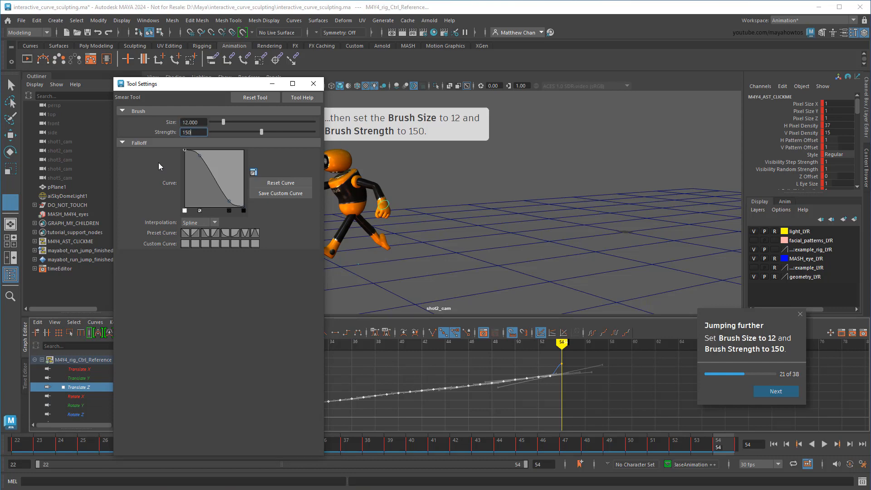
pyautogui.click(775, 392)
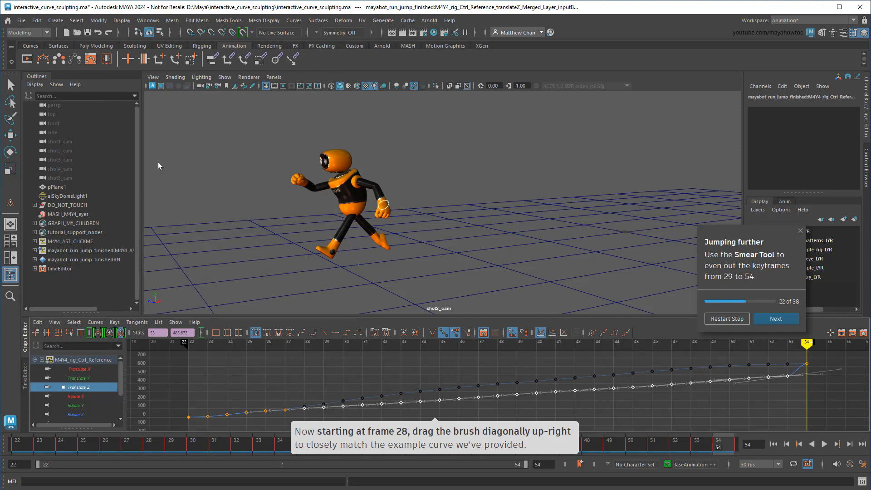
pyautogui.moveTo(320, 406)
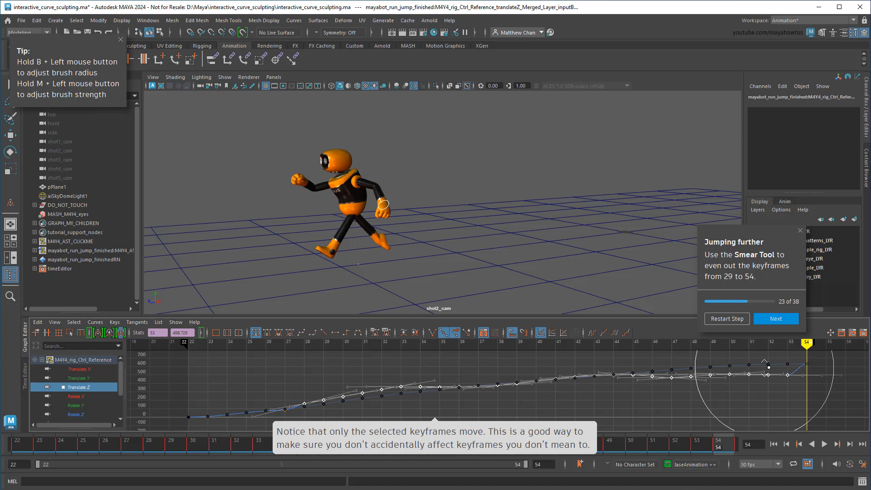
# - Advance through the tutorial's smoothing step for the frame 28–54 Translate Z keys
pyautogui.click(776, 319)
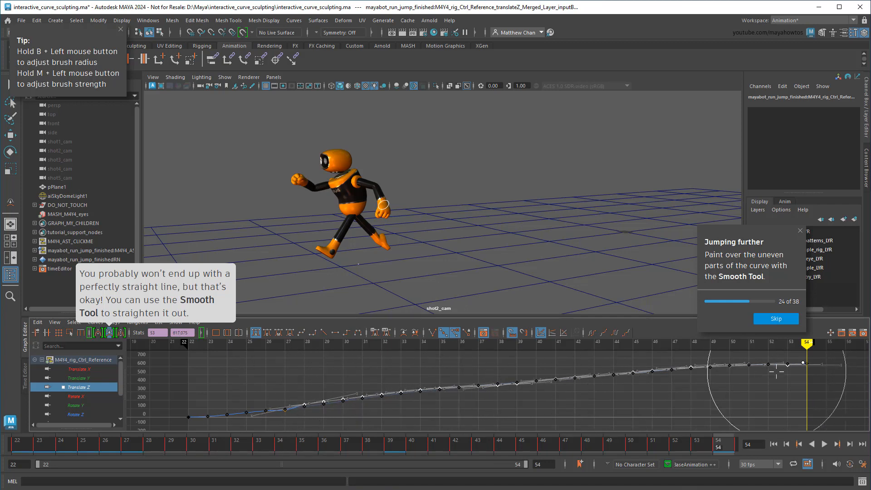
pyautogui.click(776, 319)
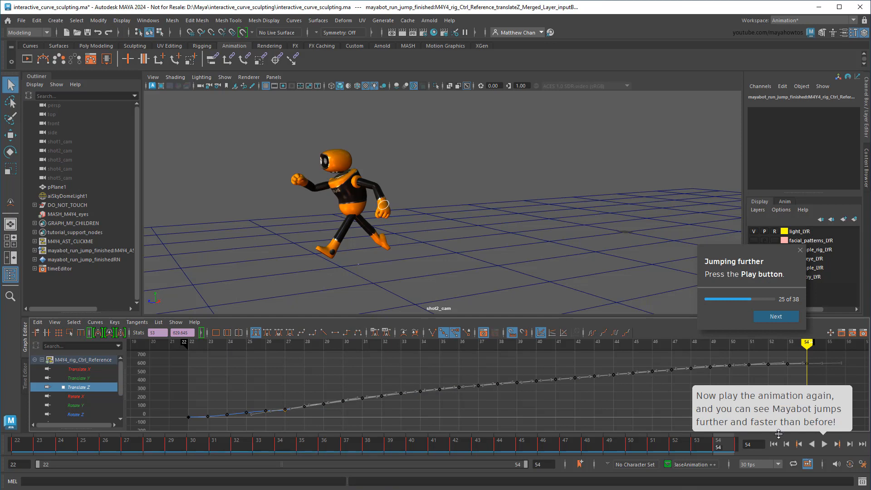
# - Play back Mayabot's longer jump, then stop and continue to the flailing arms section
pyautogui.click(824, 444)
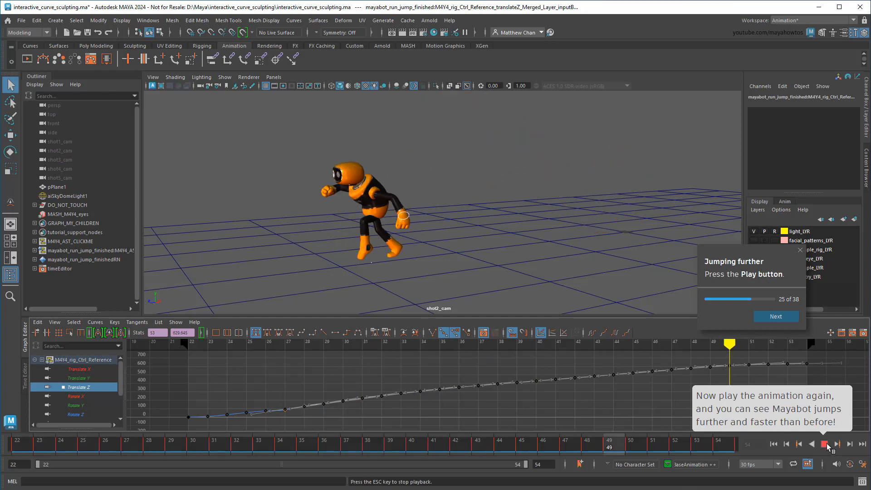
pyautogui.click(827, 443)
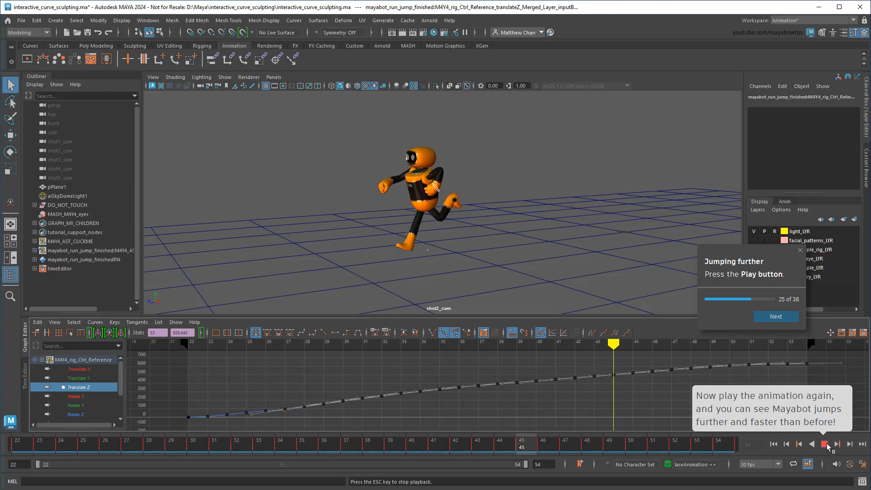
pyautogui.click(775, 317)
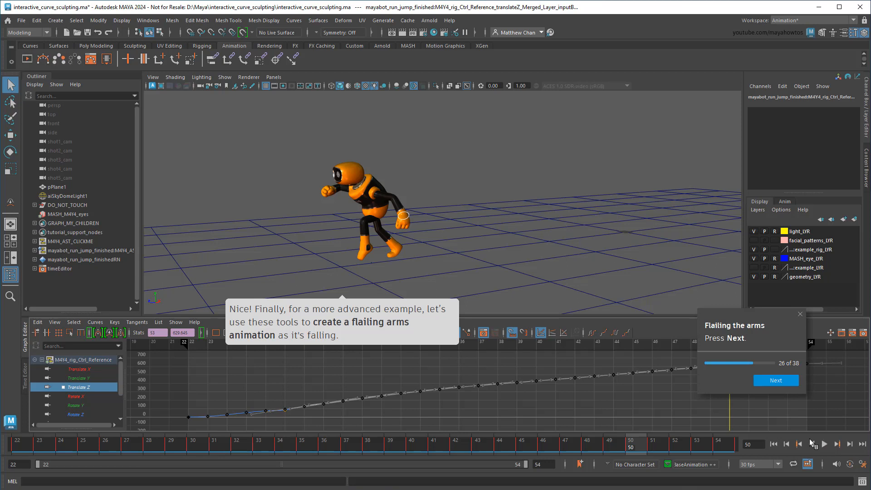
# - Select Mayabot's and the example's left wrist effectors and show only their Translate Y curve
pyautogui.click(776, 380)
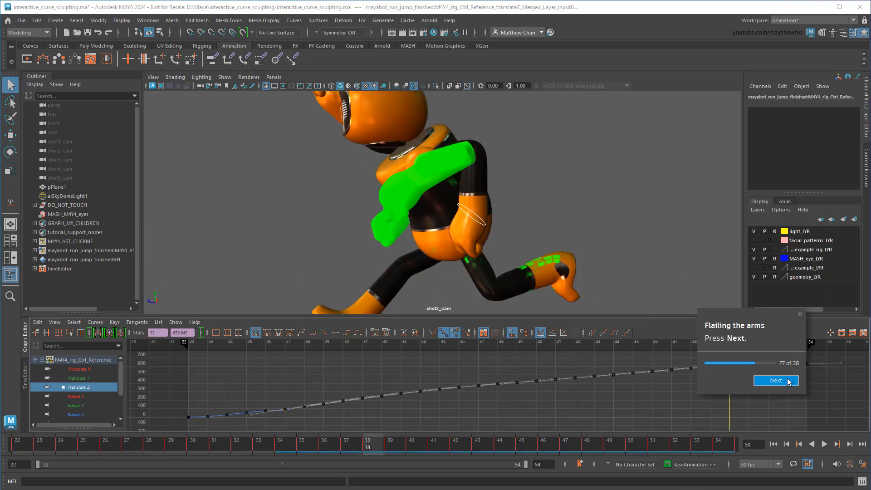
pyautogui.click(775, 380)
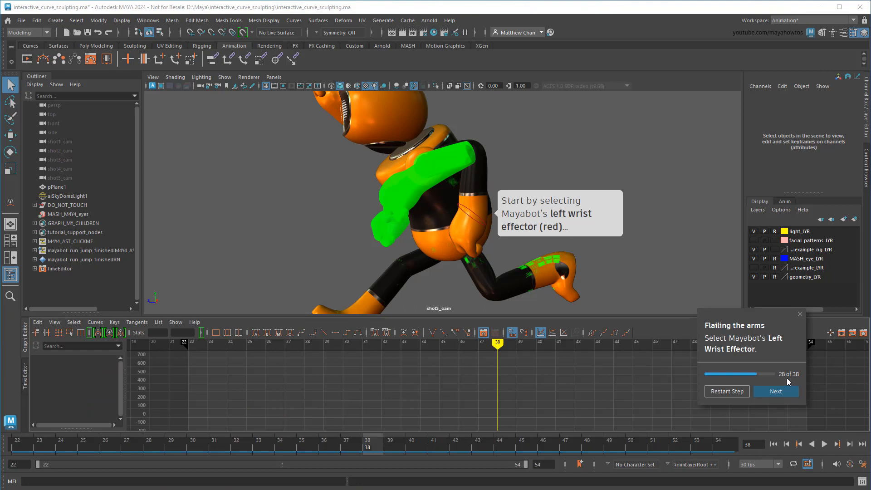
pyautogui.moveTo(482, 219)
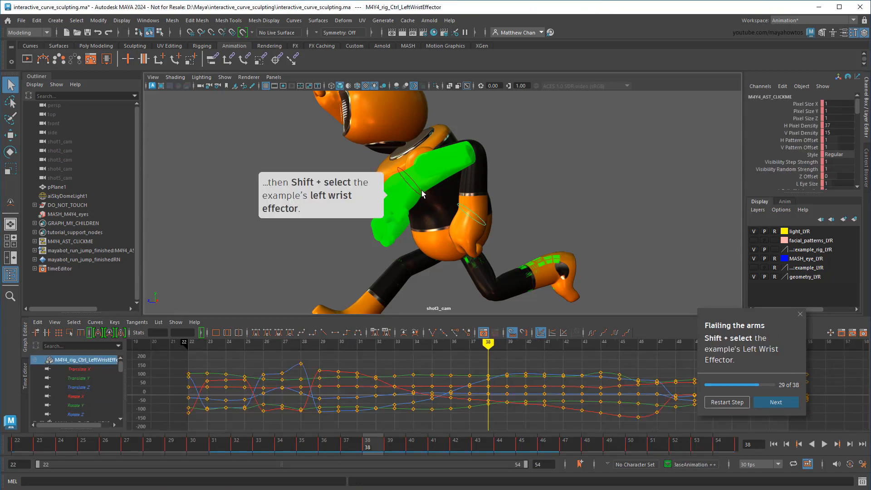
pyautogui.click(418, 192)
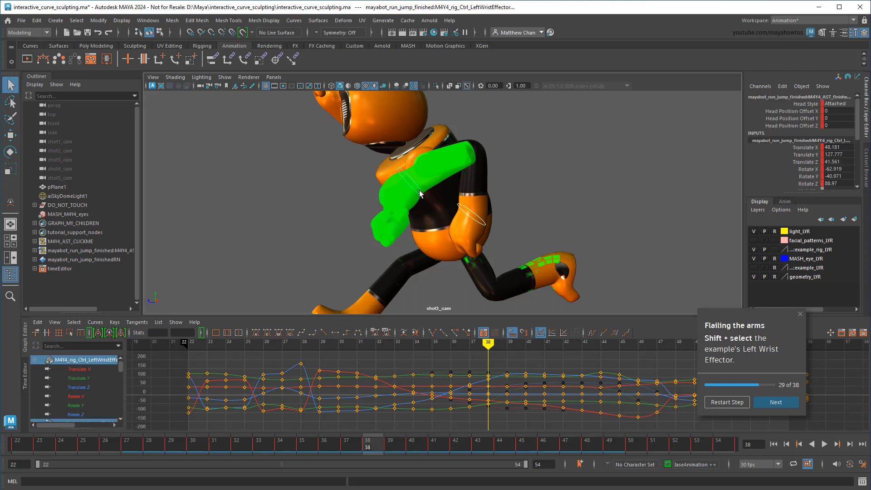
pyautogui.click(776, 402)
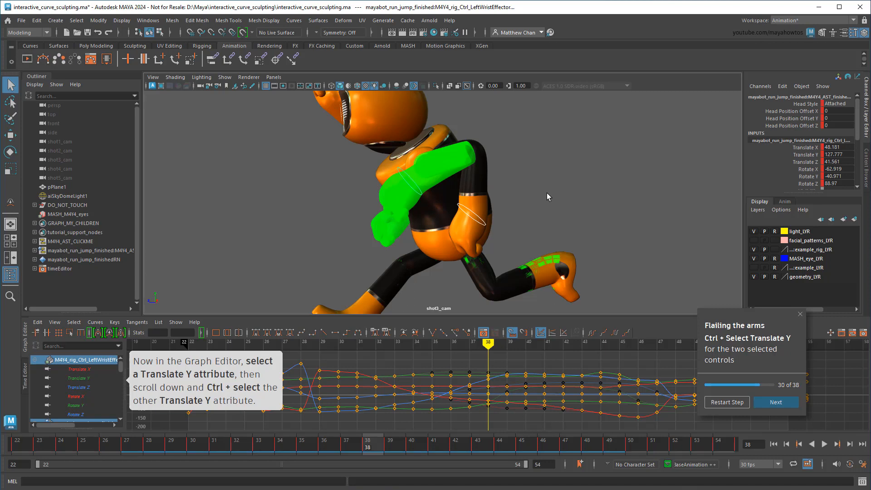
pyautogui.moveTo(93, 381)
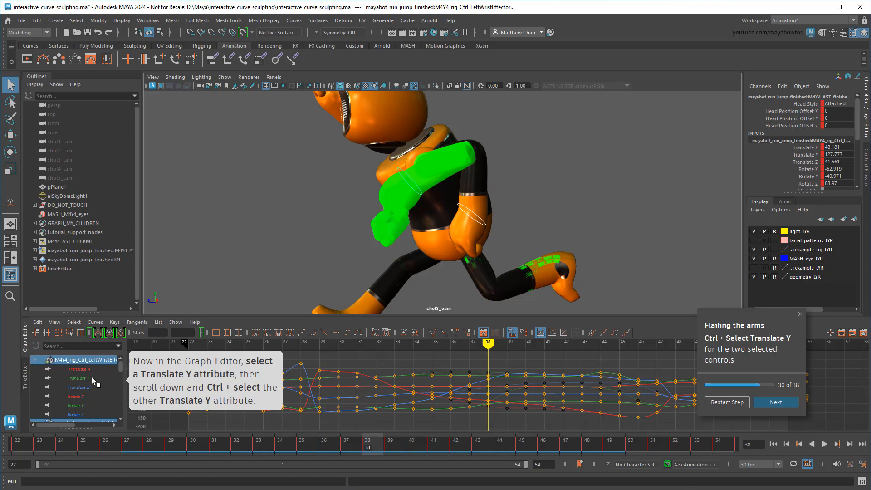
pyautogui.click(78, 378)
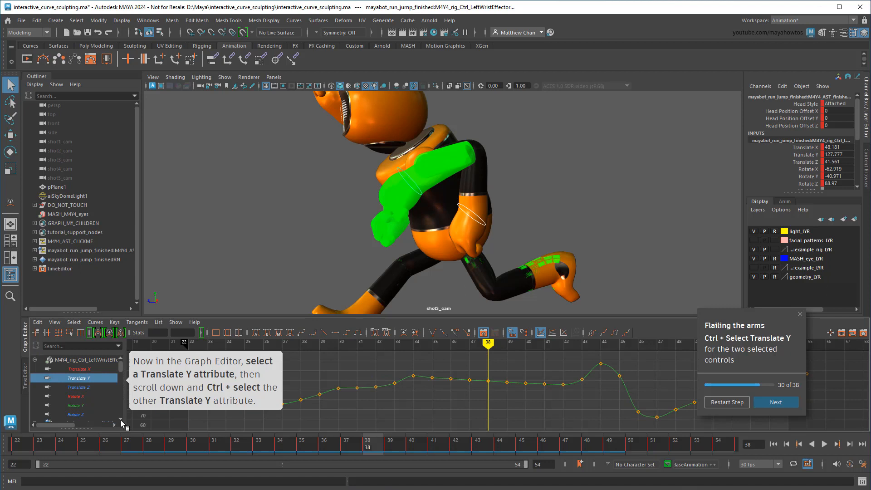
# - Sculpt the left wrist Translate Y, Translate Z and Rotate Y curves to follow the example
pyautogui.scroll(-3)
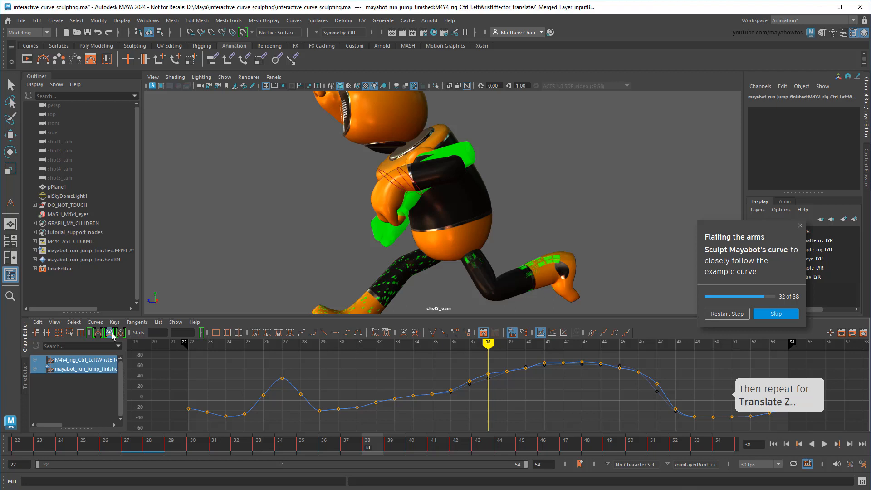
pyautogui.click(775, 314)
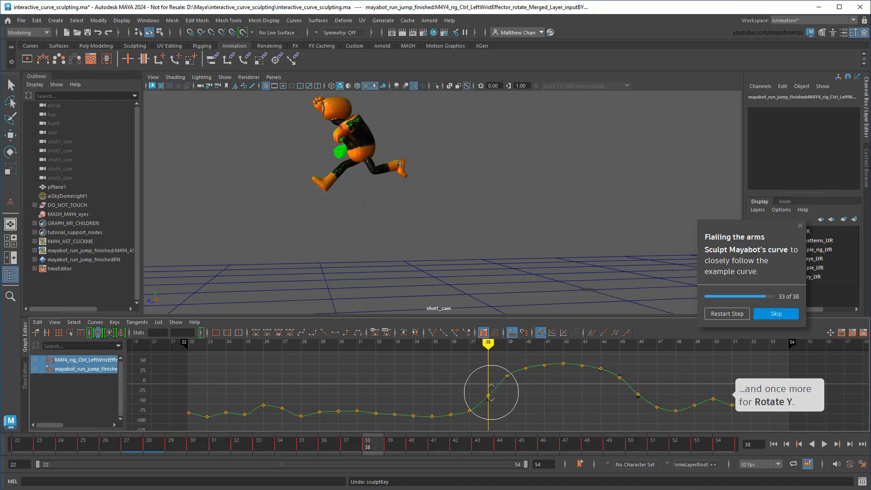
pyautogui.click(775, 314)
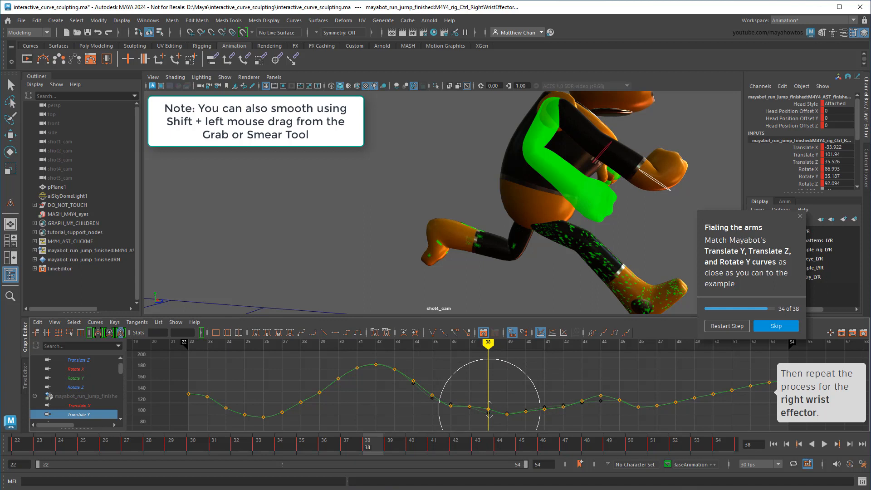
# - Sculpt the right wrist curves, including Rotate Y, to follow the example, then continue
pyautogui.click(74, 359)
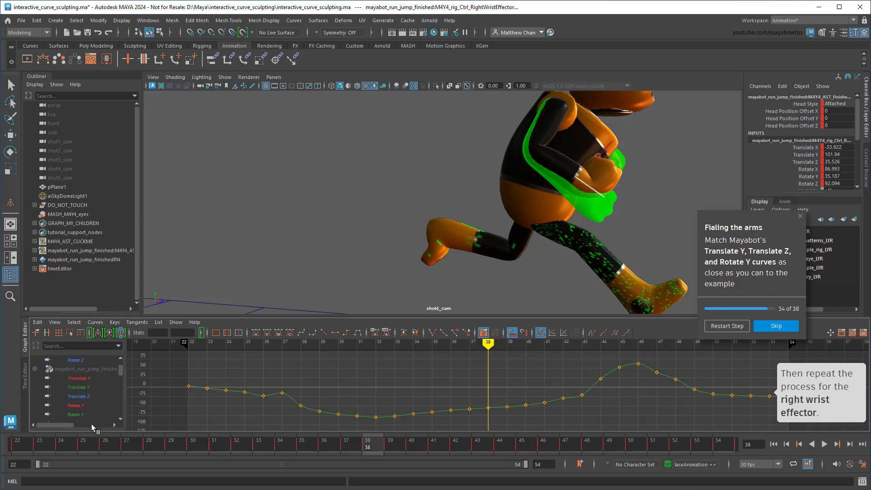
pyautogui.click(74, 414)
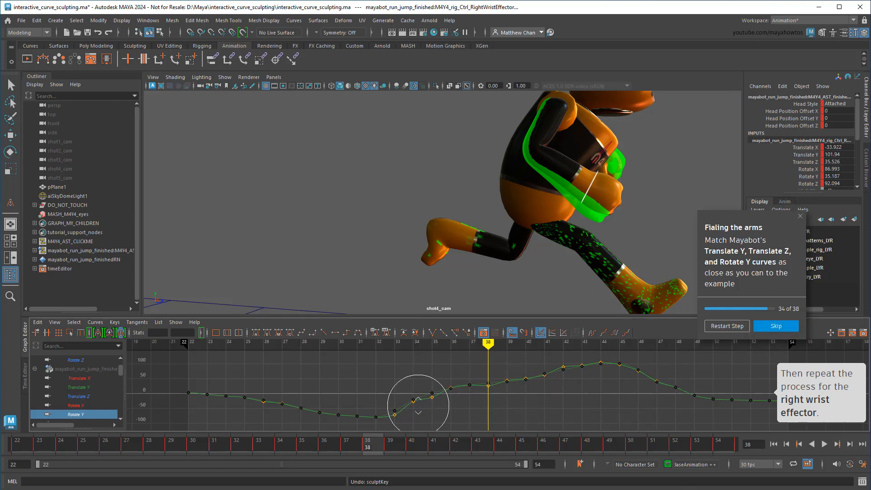
pyautogui.click(776, 326)
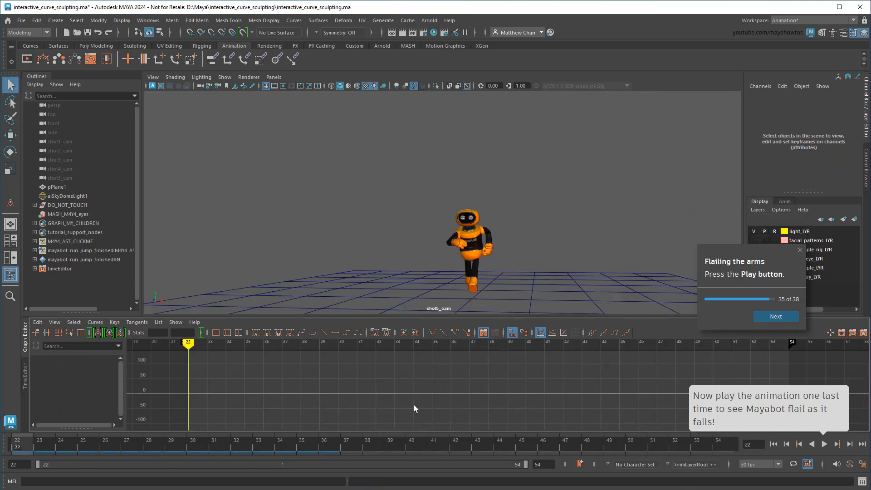
# - Preview Mayabot's arm-flailing fall and finish the curve sculpting tutorial
pyautogui.click(824, 444)
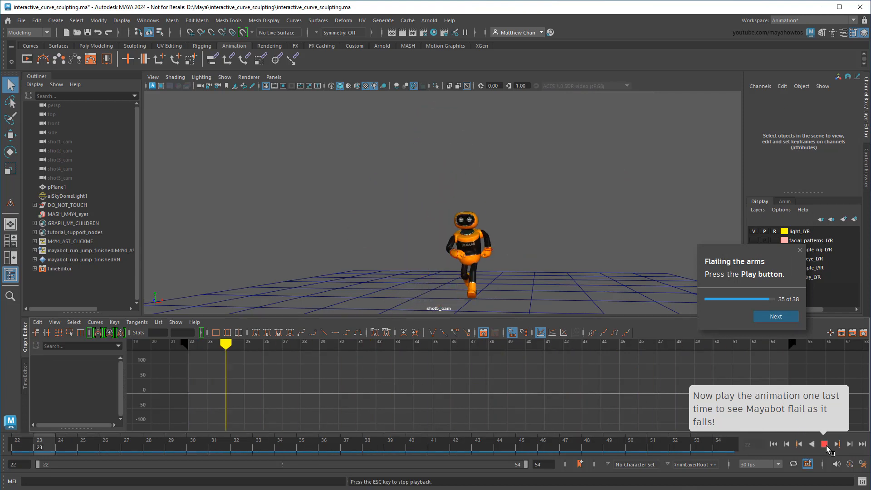
pyautogui.click(825, 444)
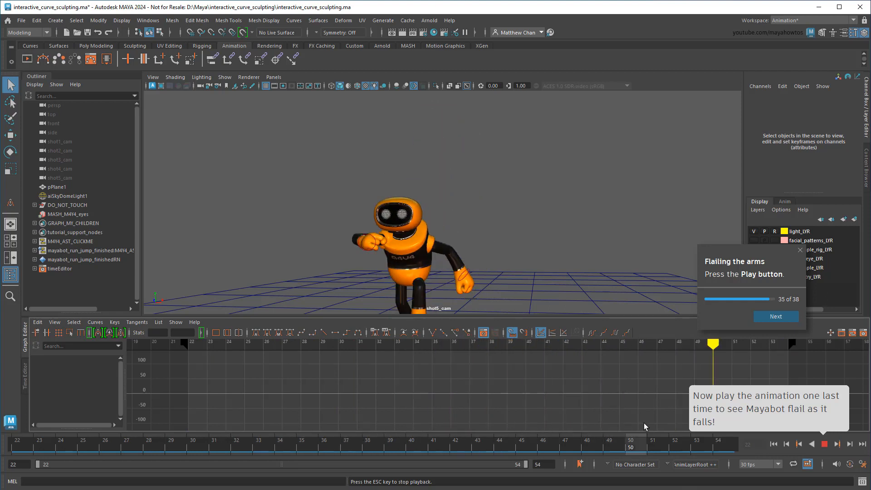
pyautogui.click(775, 316)
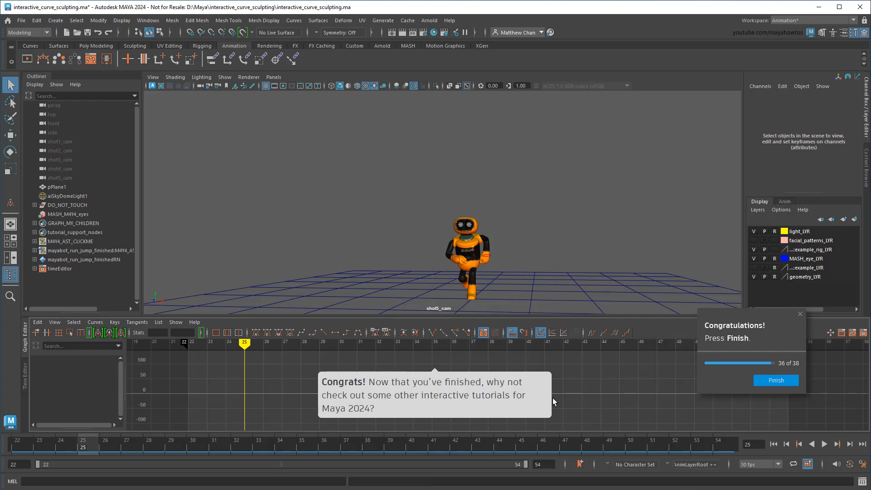
pyautogui.moveTo(613, 311)
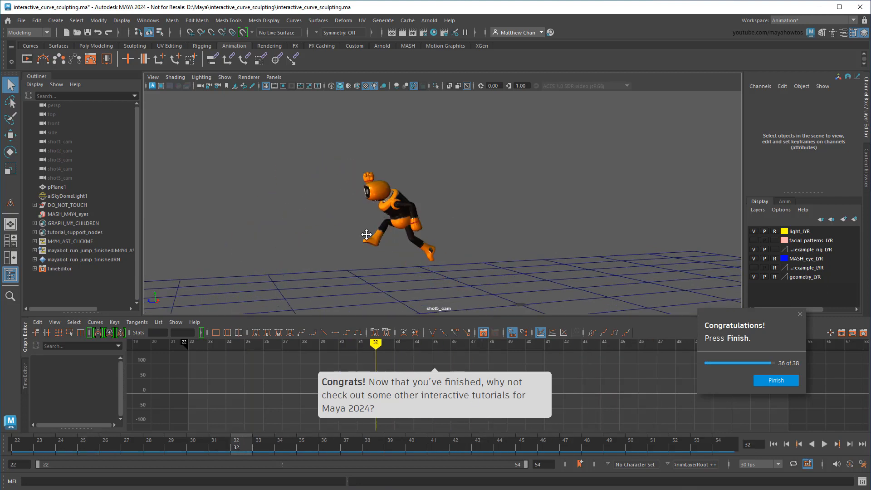
pyautogui.click(824, 443)
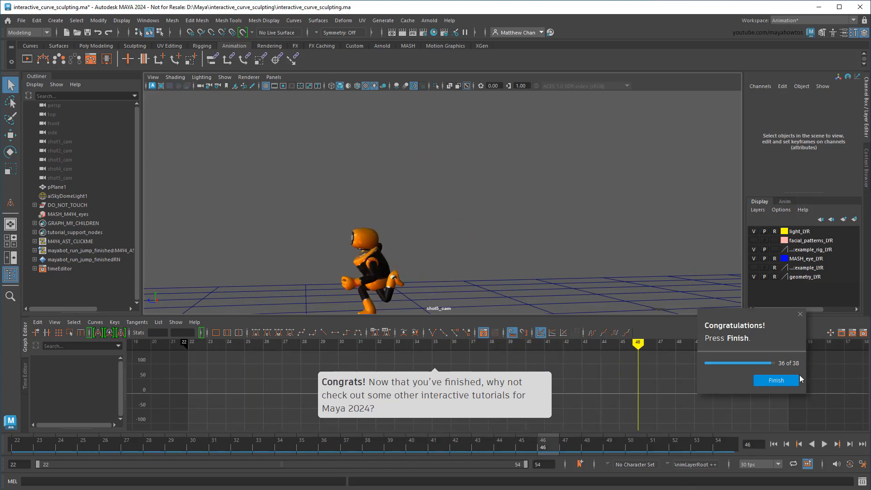
pyautogui.click(775, 380)
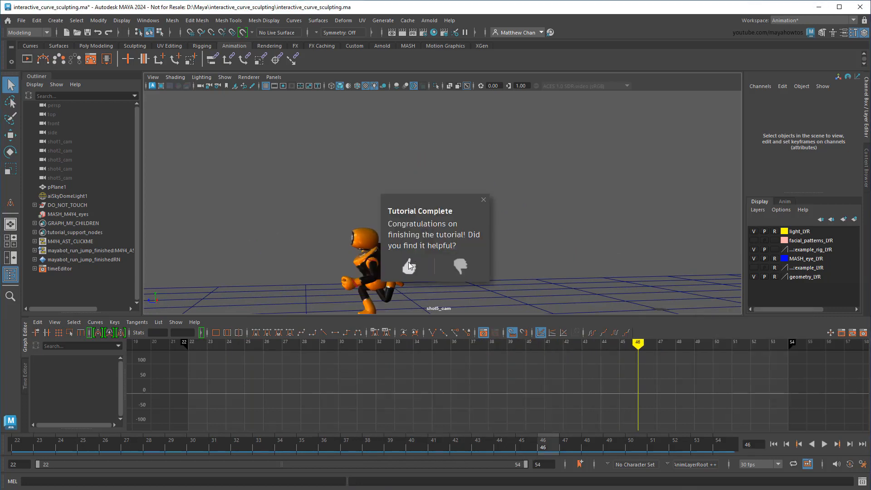
# - Rate the tutorial thumbs up, then thumbs down, and close the feedback dialog
pyautogui.click(409, 265)
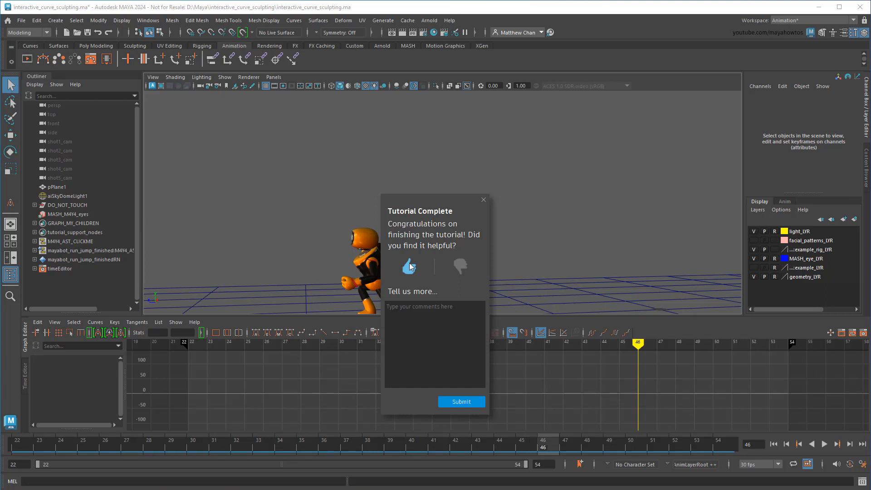
pyautogui.click(459, 265)
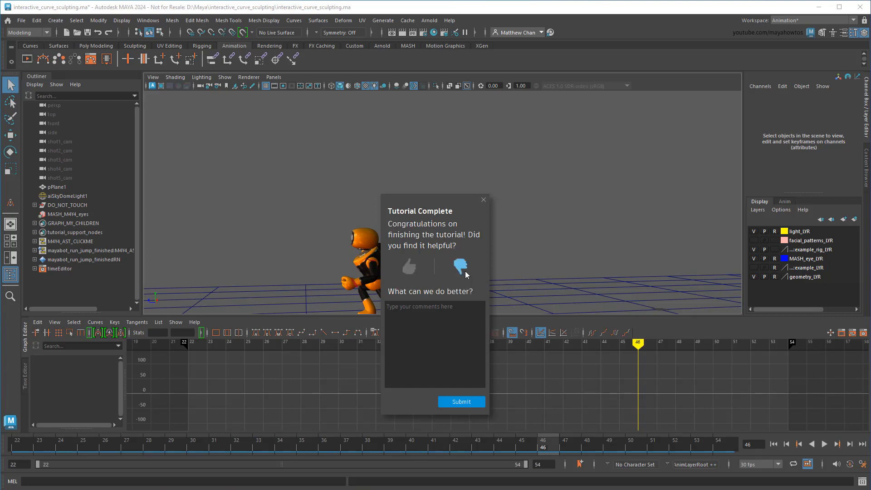
pyautogui.click(461, 401)
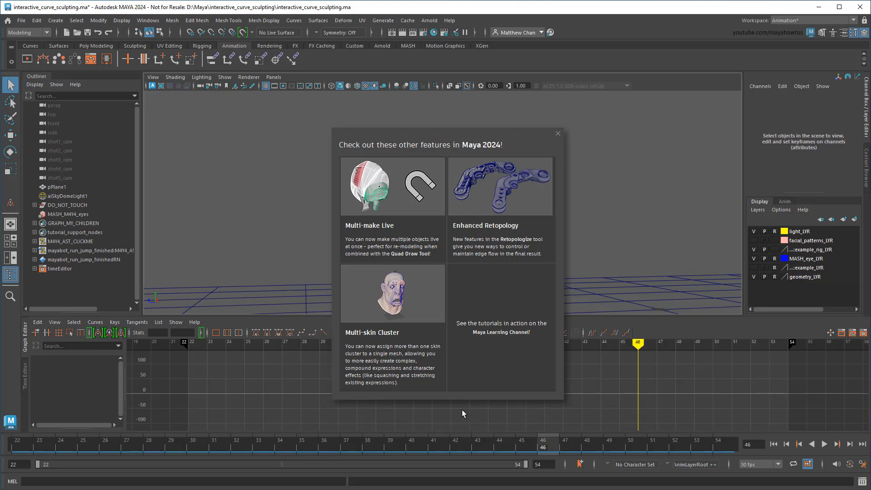
pyautogui.moveTo(385, 354)
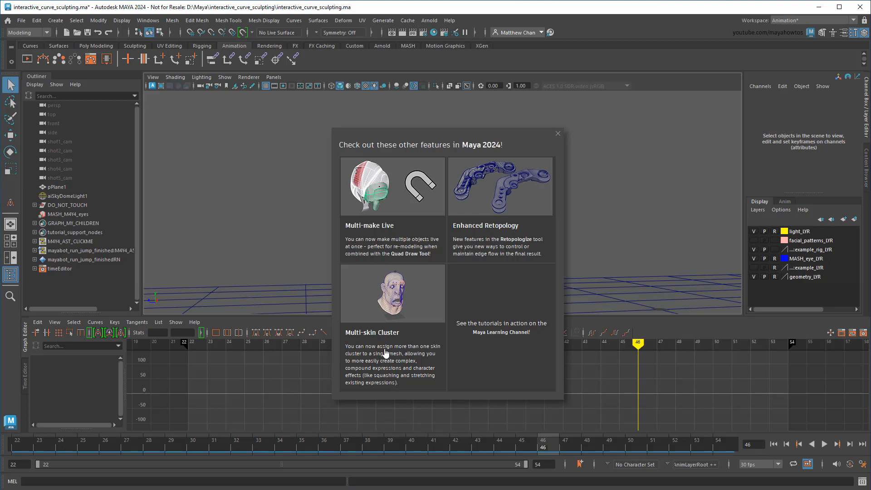
pyautogui.moveTo(526, 337)
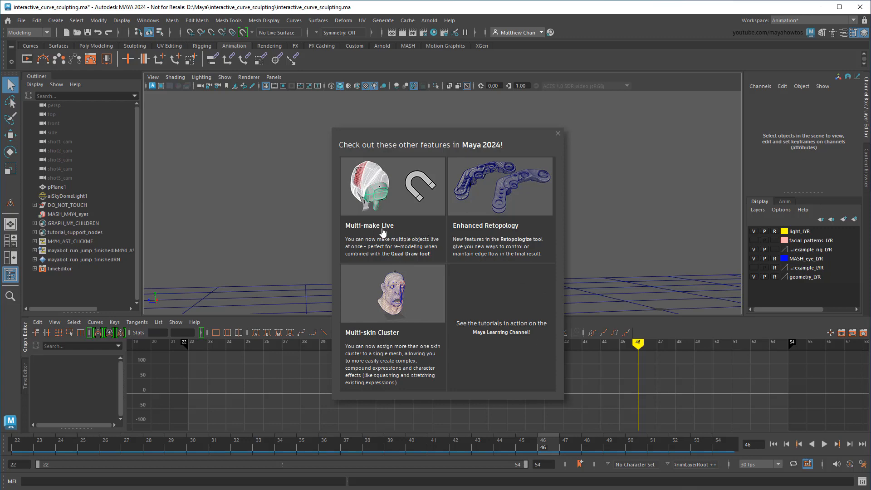
# - Open the Multi-Make Live tutorial page and scroll down to its try-it-out steps
pyautogui.click(392, 186)
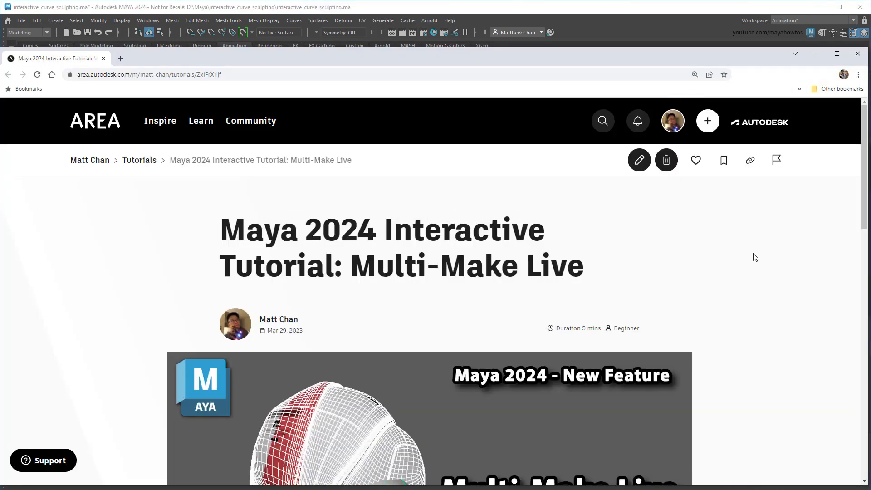
pyautogui.scroll(-3)
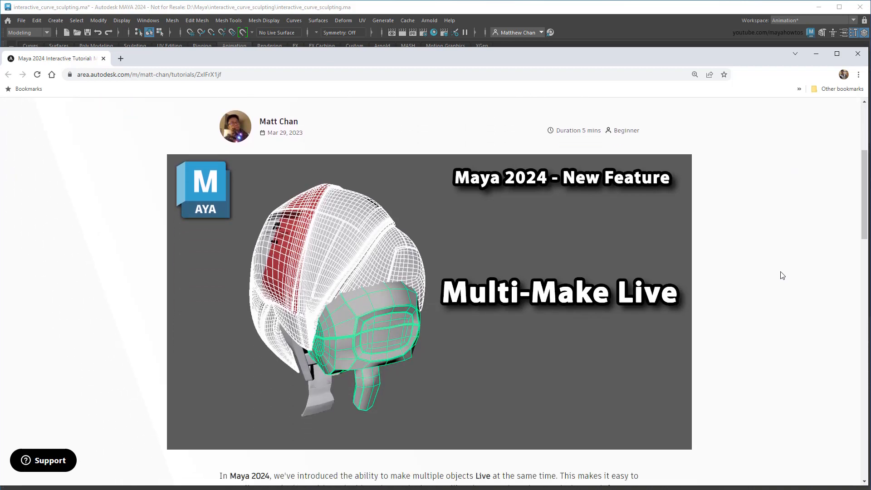
pyautogui.scroll(-3)
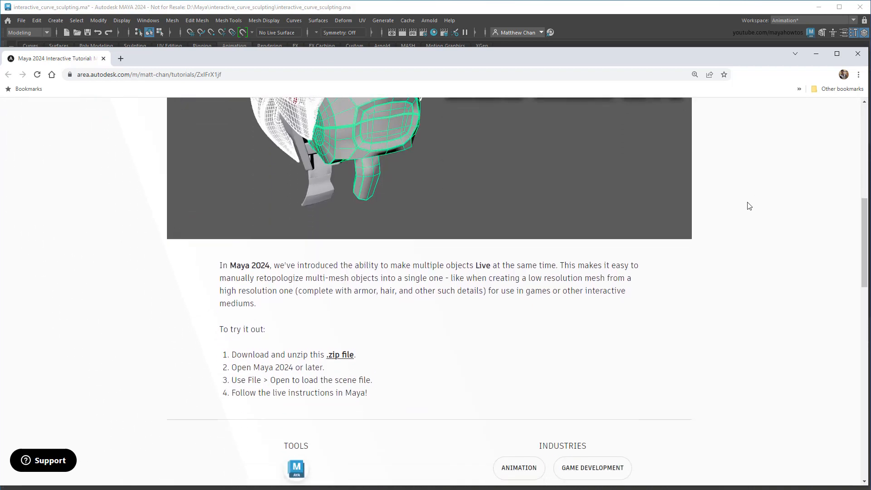